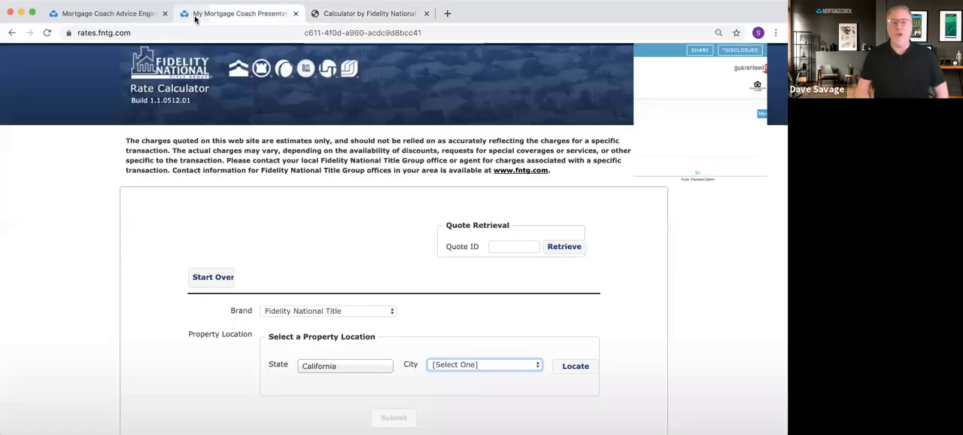
Step: Switch to the client's Total Cost Analysis presentation report
left_click(239, 13)
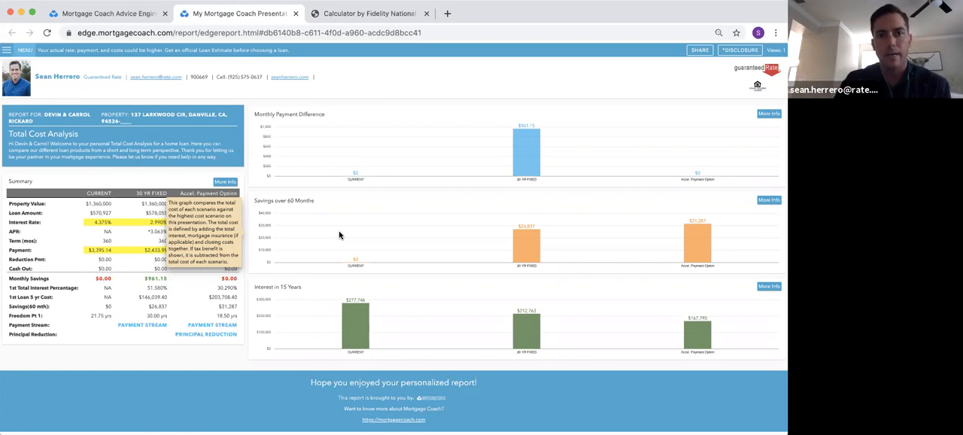
mouse_move(490, 230)
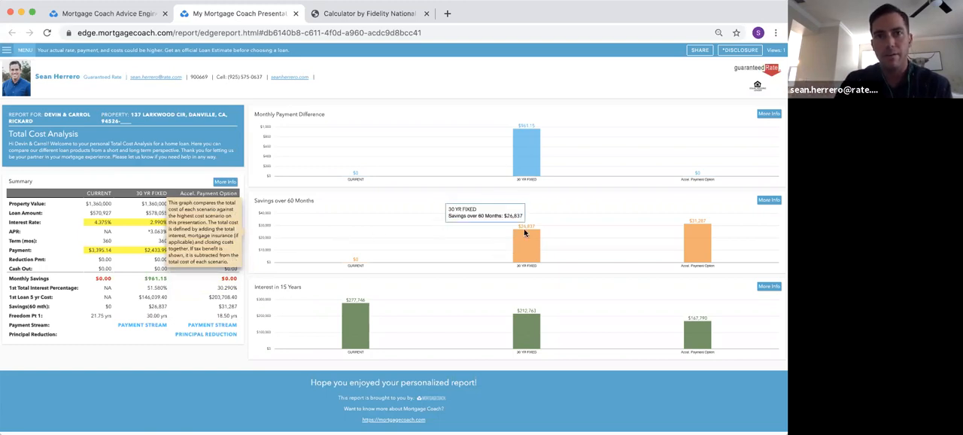
mouse_move(526, 239)
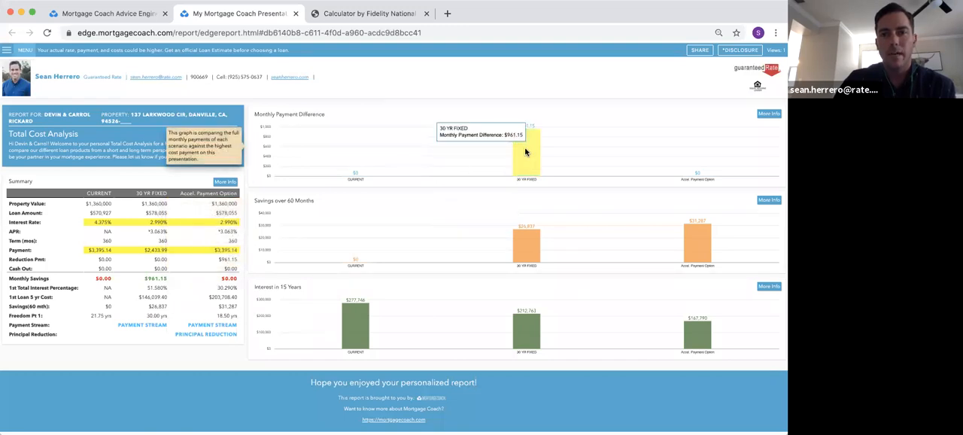
mouse_move(512, 158)
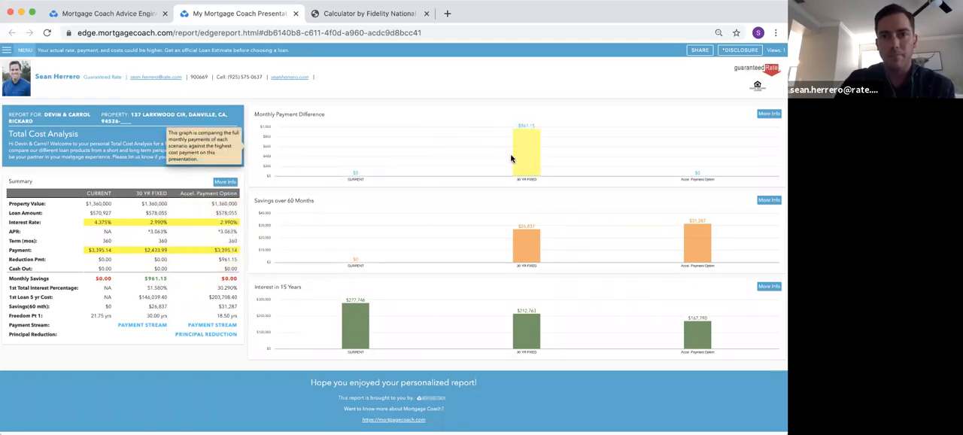
mouse_move(526, 151)
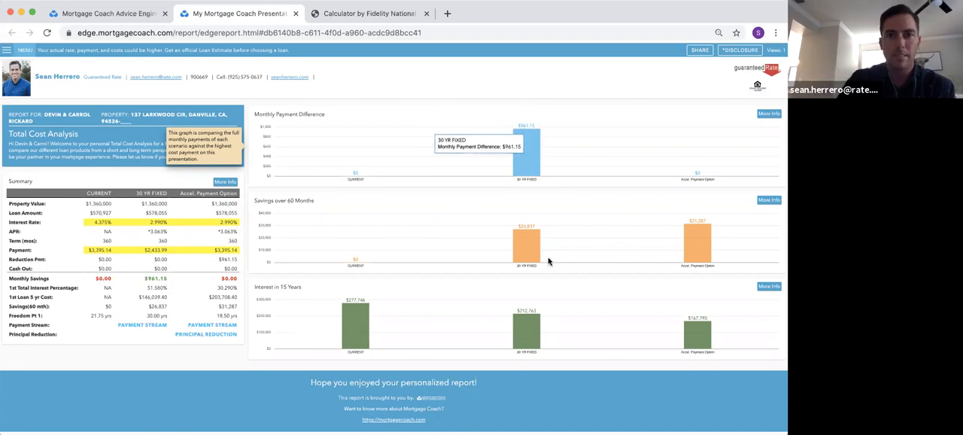
mouse_move(534, 255)
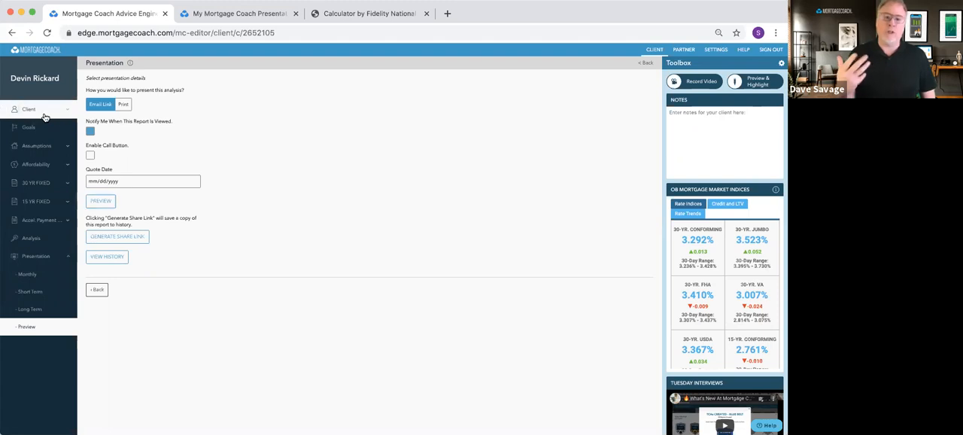
Step: Go through the client's contact details to the Analysis step with the payment-option charts
left_click(29, 109)
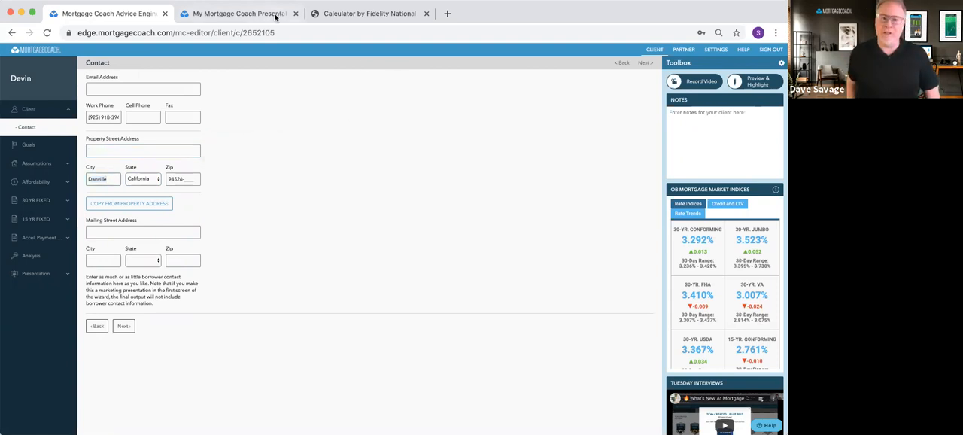
left_click(31, 237)
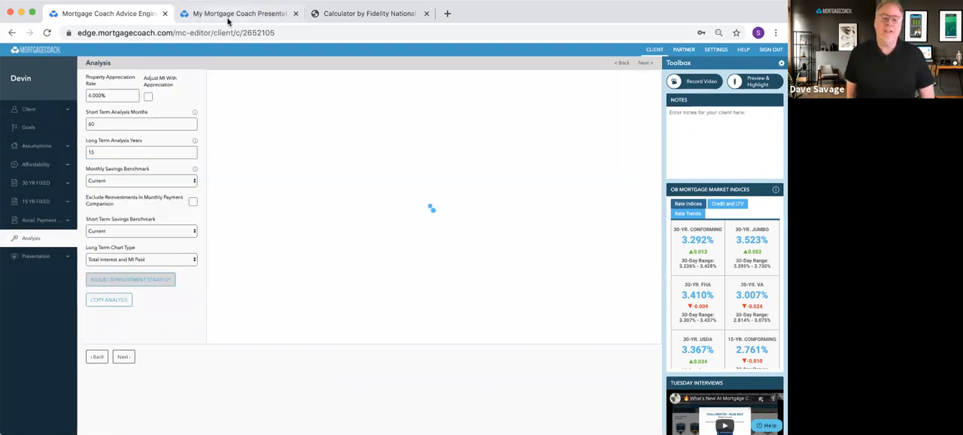
left_click(237, 14)
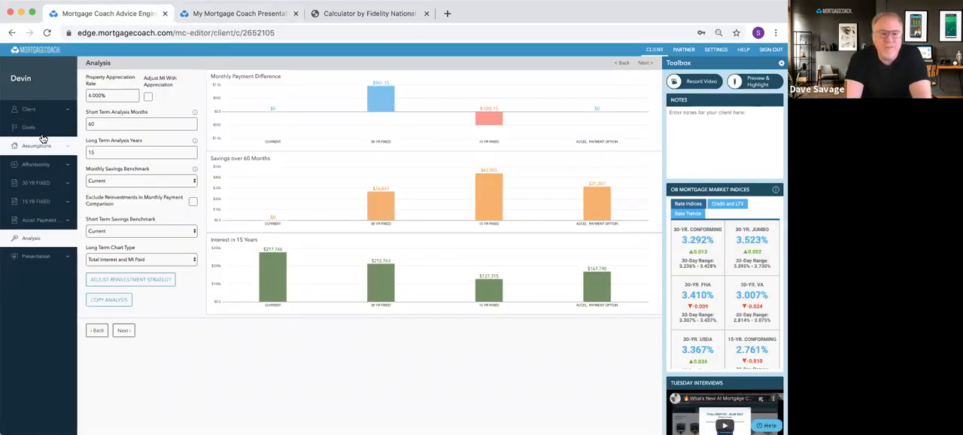
Step: Return to the client's Total Cost Analysis report
left_click(29, 109)
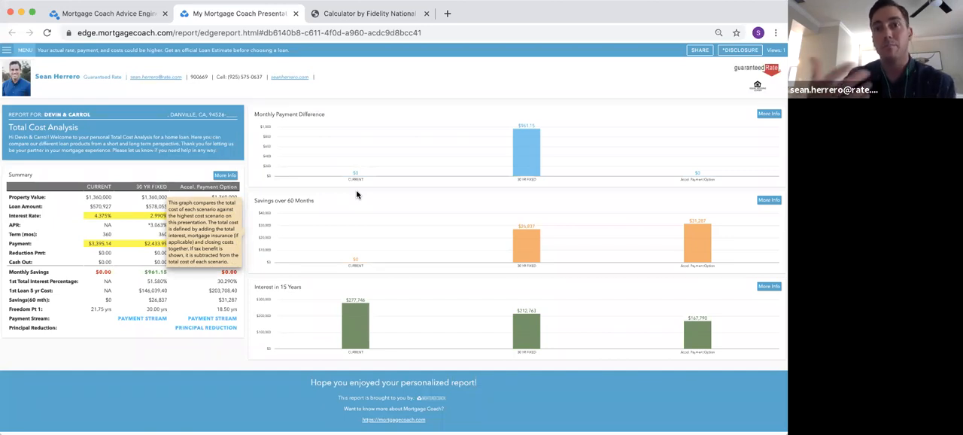
mouse_move(499, 256)
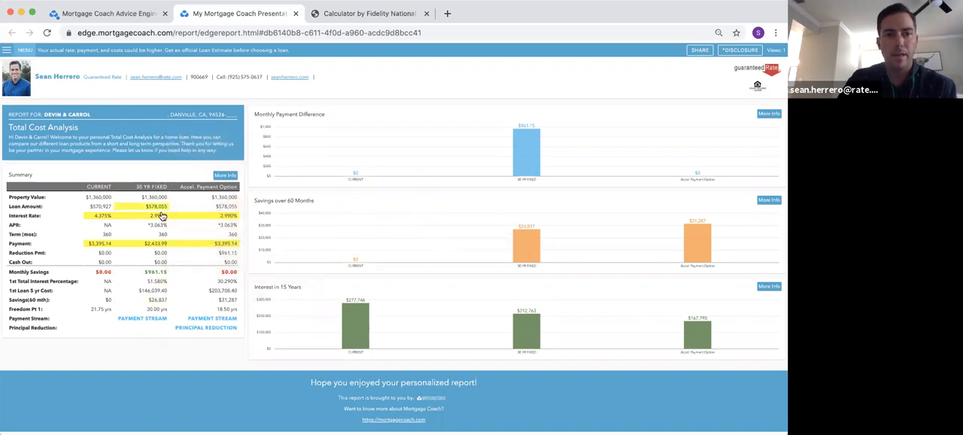
mouse_move(527, 241)
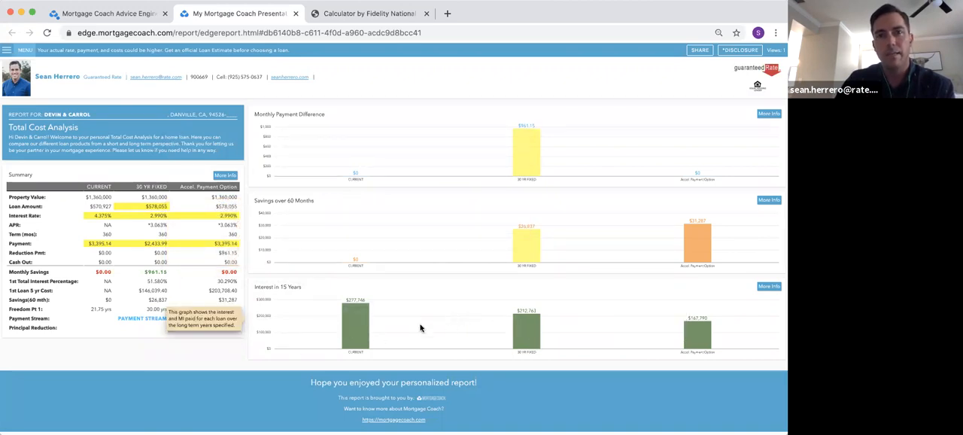
mouse_move(464, 332)
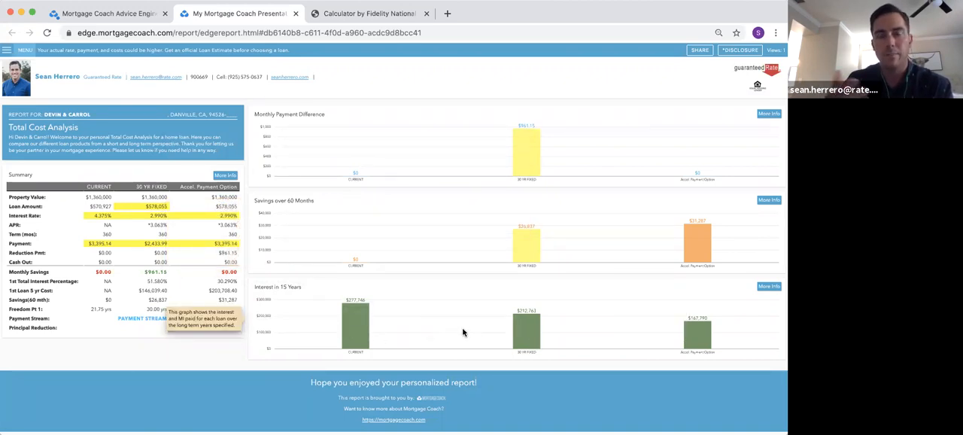
mouse_move(515, 292)
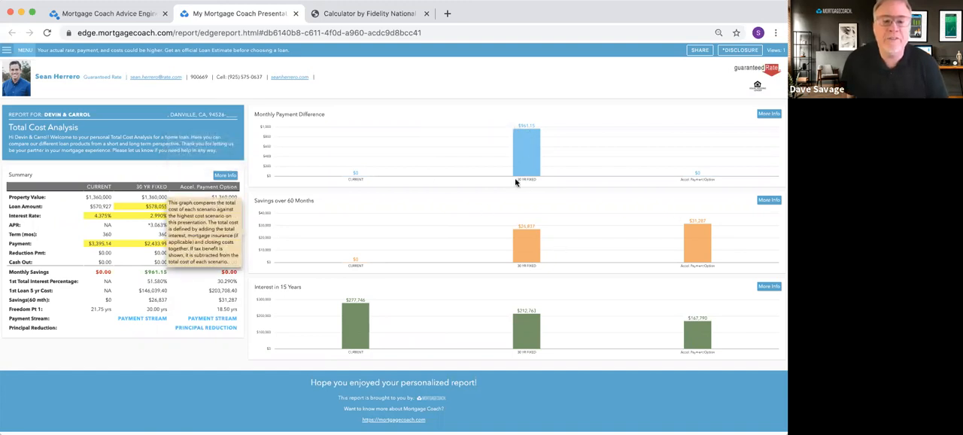
mouse_move(210, 192)
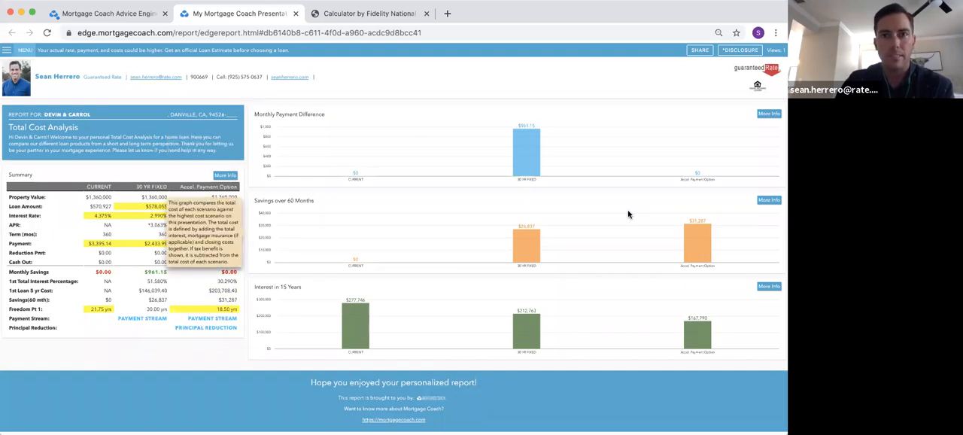
mouse_move(609, 216)
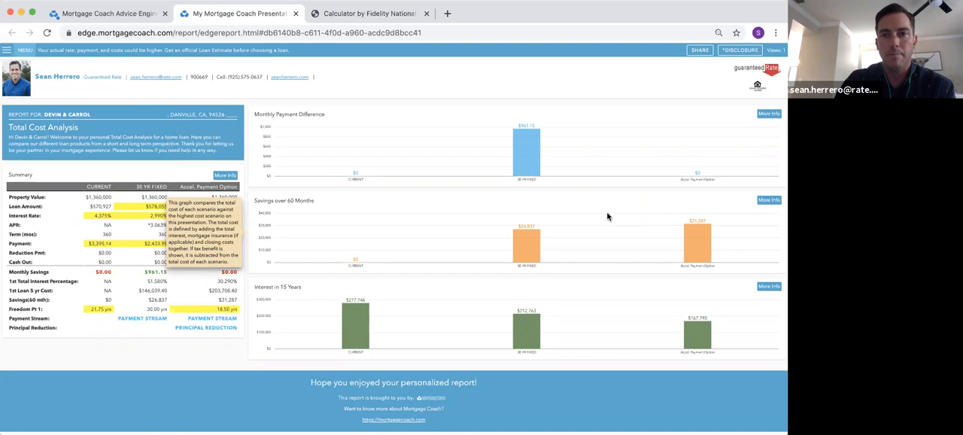
mouse_move(597, 225)
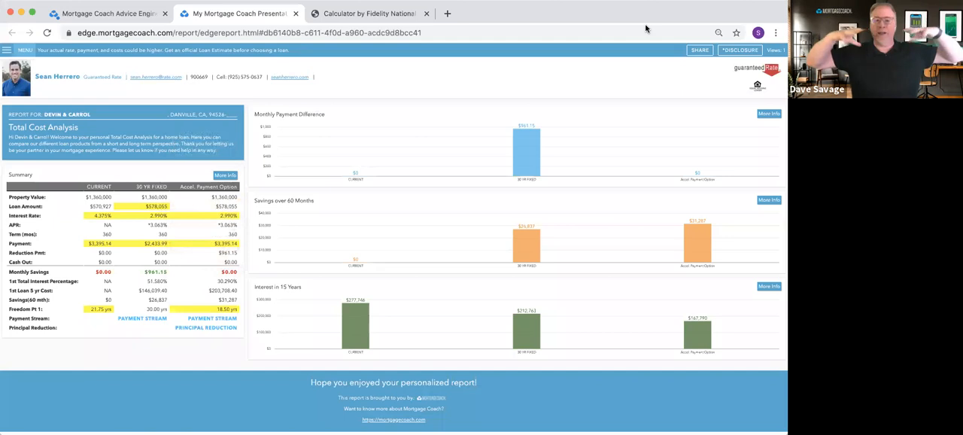
mouse_move(745, 28)
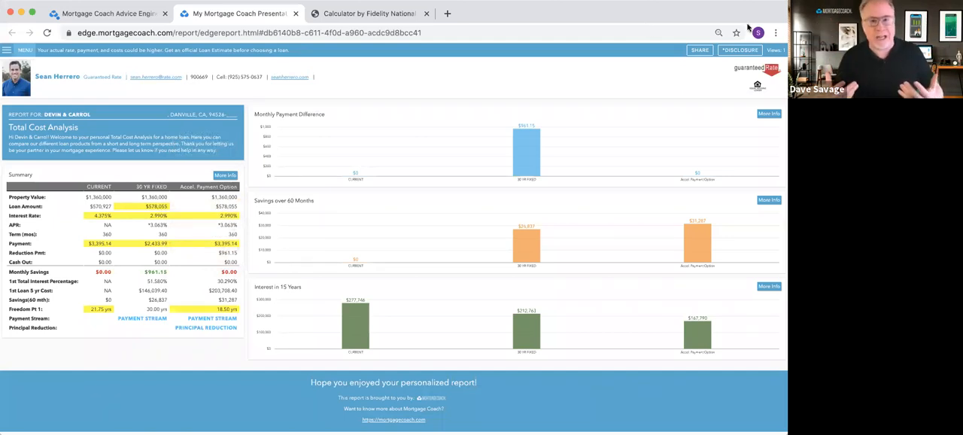
mouse_move(764, 402)
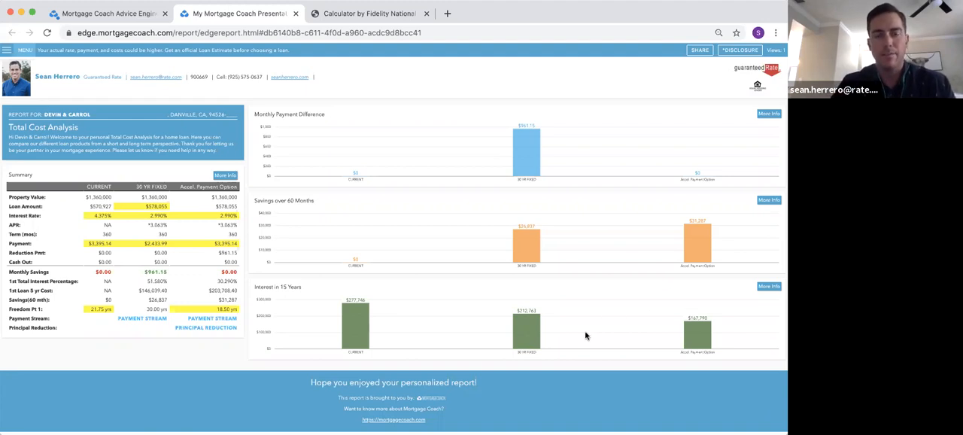
mouse_move(356, 231)
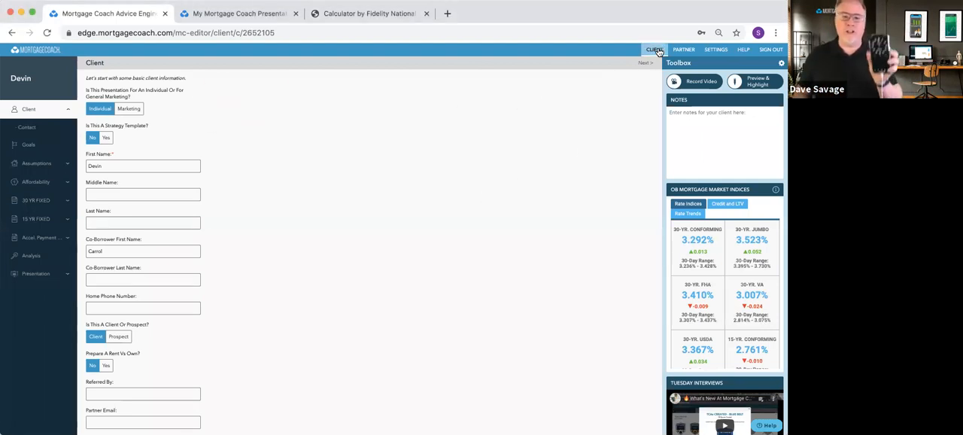
Step: Go back to the Client dashboard listing recent clients
left_click(654, 50)
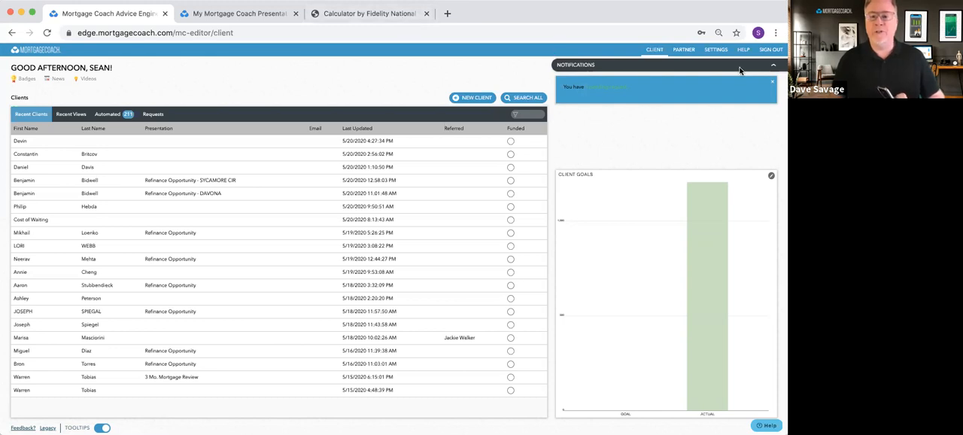
Step: Go to Settings and view the My Badges page with the reports-created progress
left_click(716, 50)
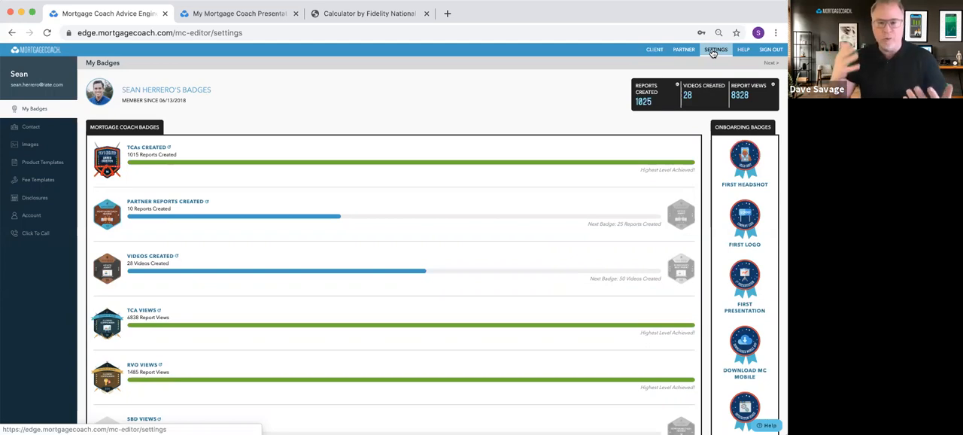
scroll("down", 3)
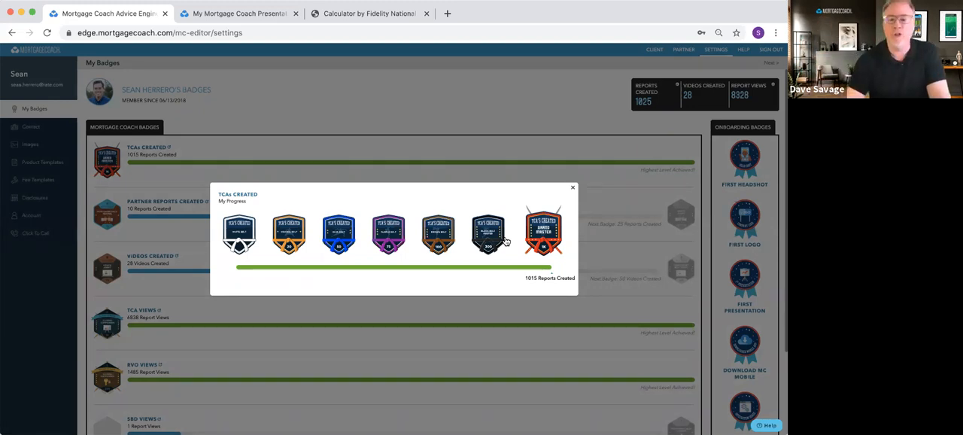
mouse_move(737, 275)
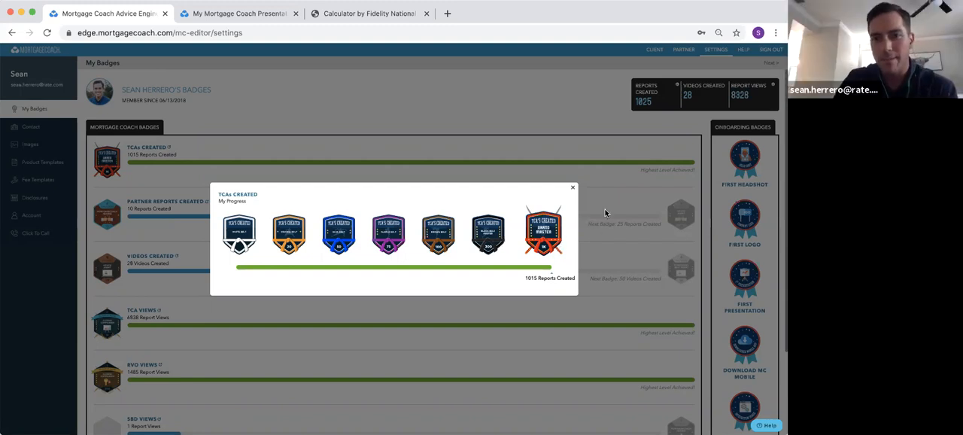
mouse_move(616, 213)
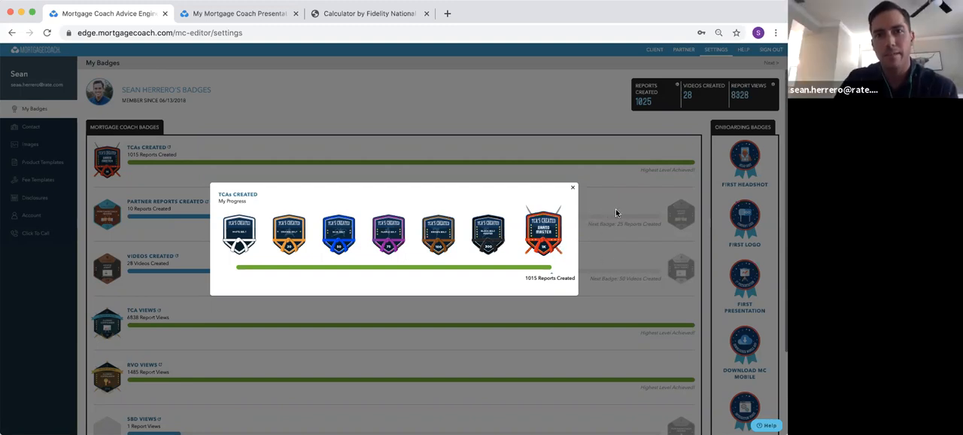
Step: Close the TCAs Created progress window to show the full My Badges page
left_click(573, 187)
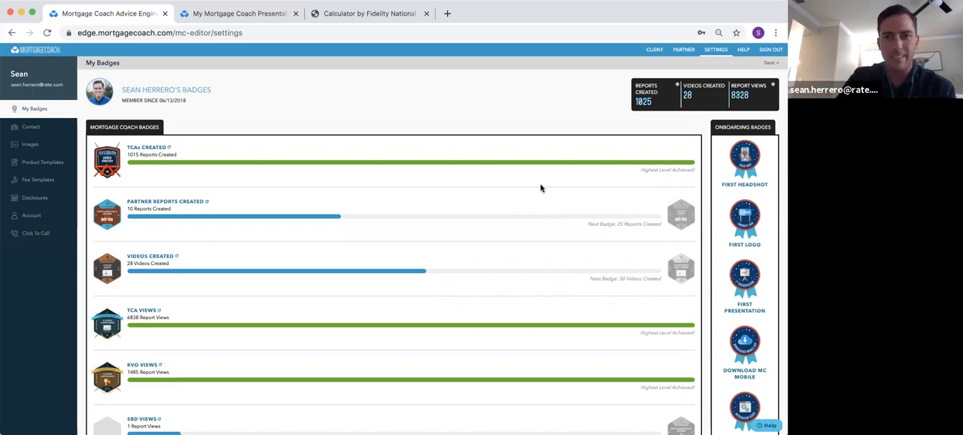
mouse_move(349, 270)
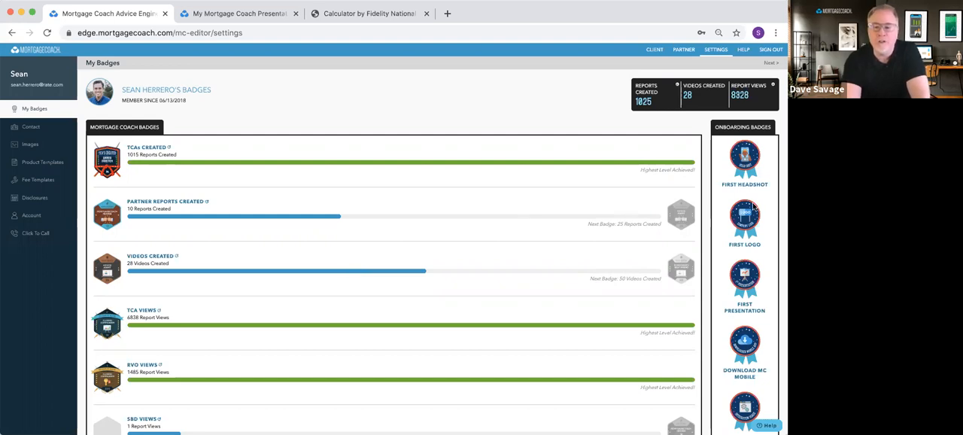
scroll("down", 3)
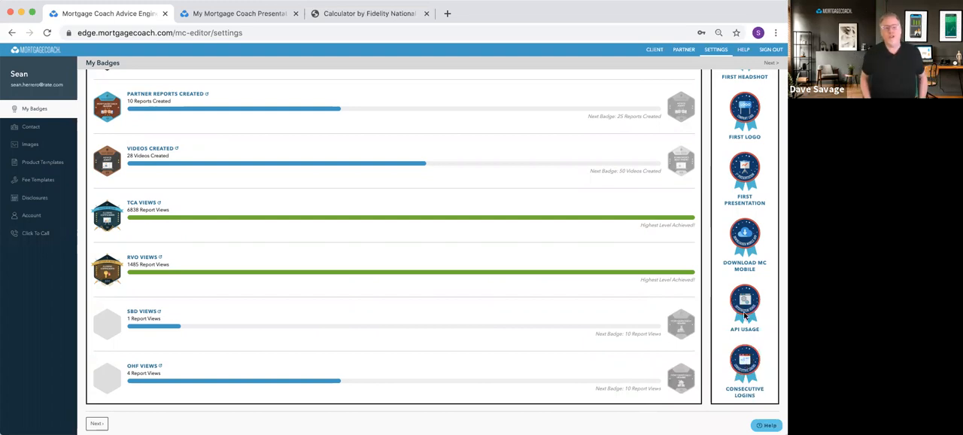
mouse_move(687, 361)
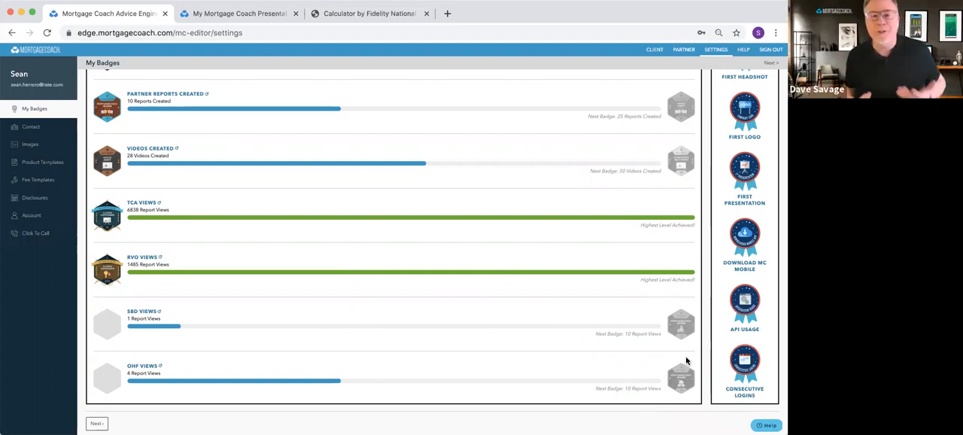
mouse_move(685, 325)
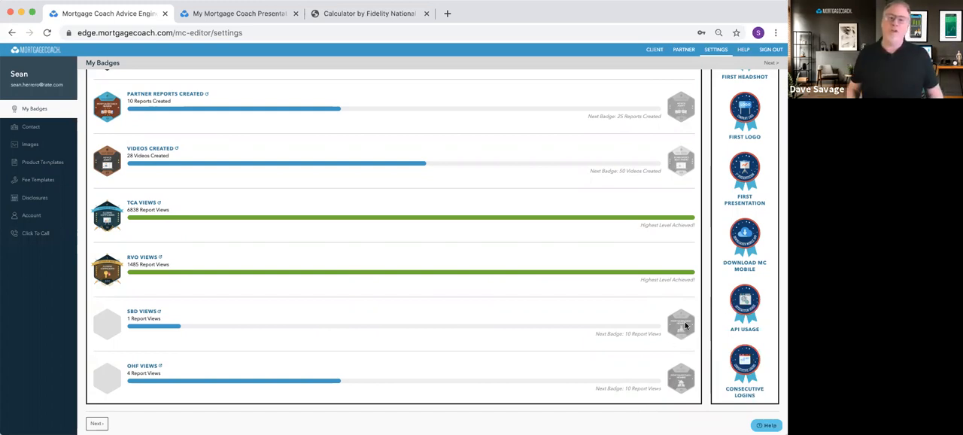
mouse_move(608, 408)
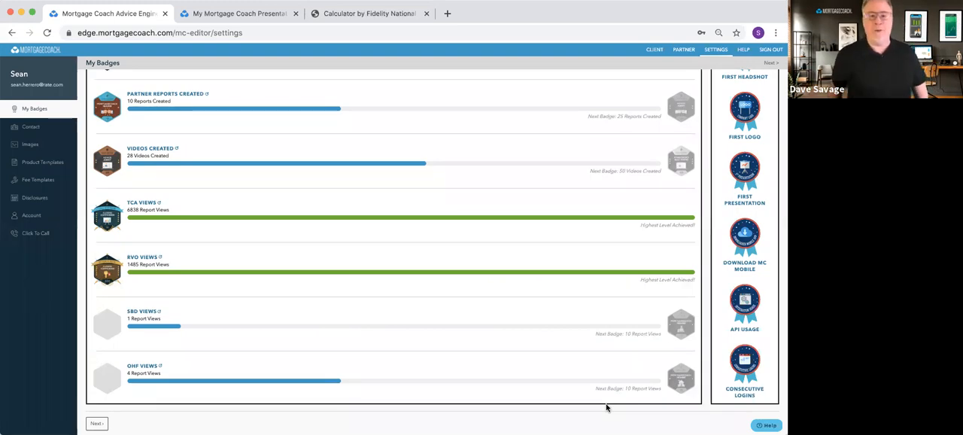
mouse_move(552, 408)
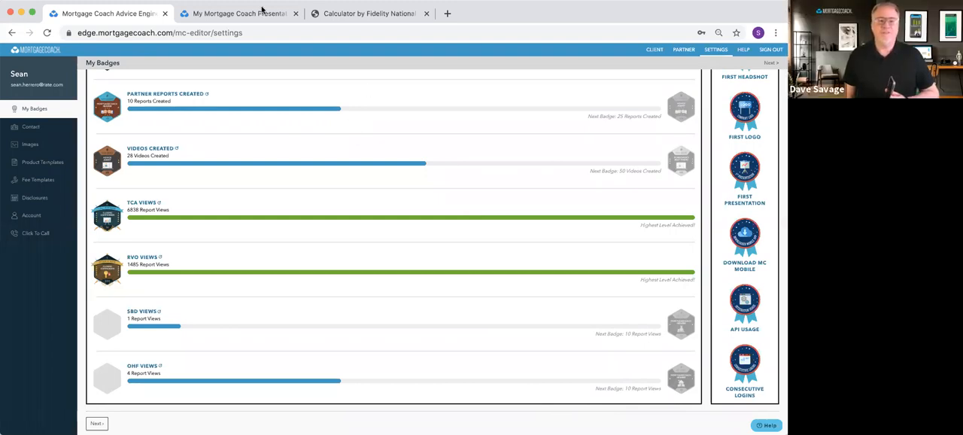
mouse_move(241, 14)
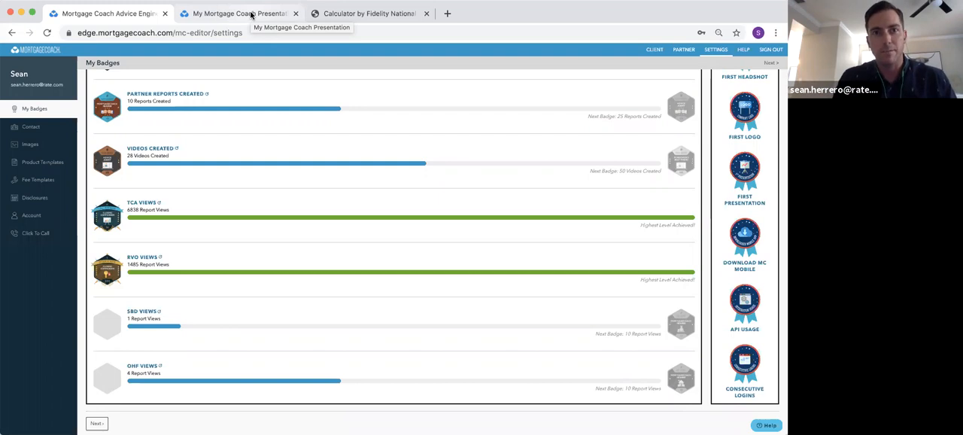
left_click(241, 13)
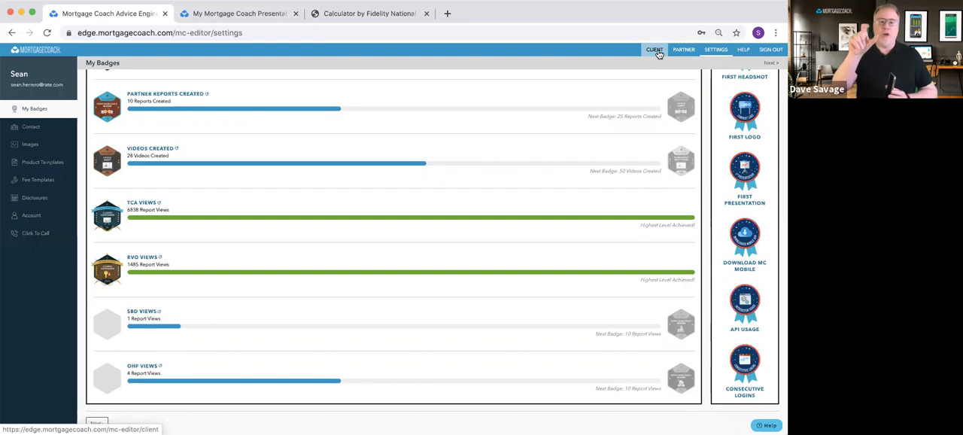
Step: Start a new client from the Client dashboard
left_click(655, 50)
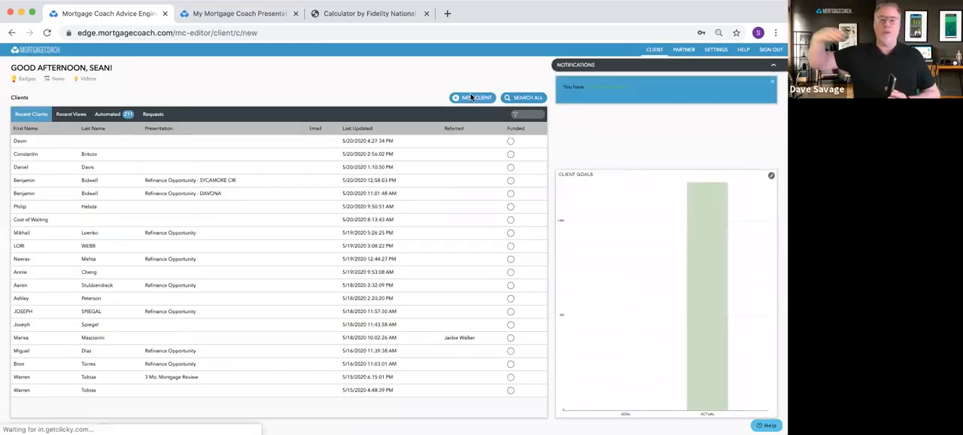
left_click(472, 97)
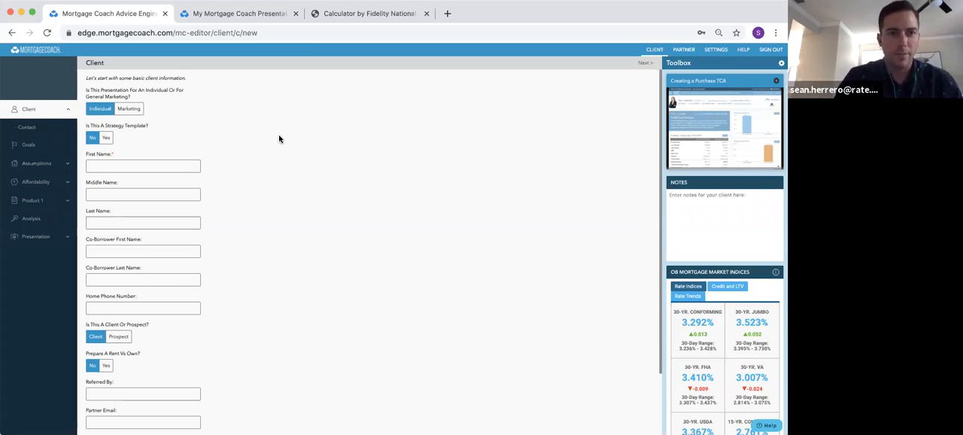
left_click(143, 166)
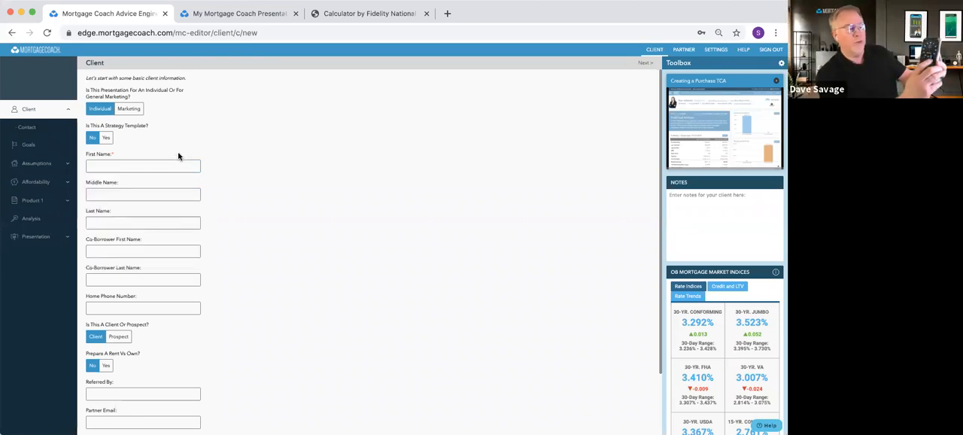
type("John")
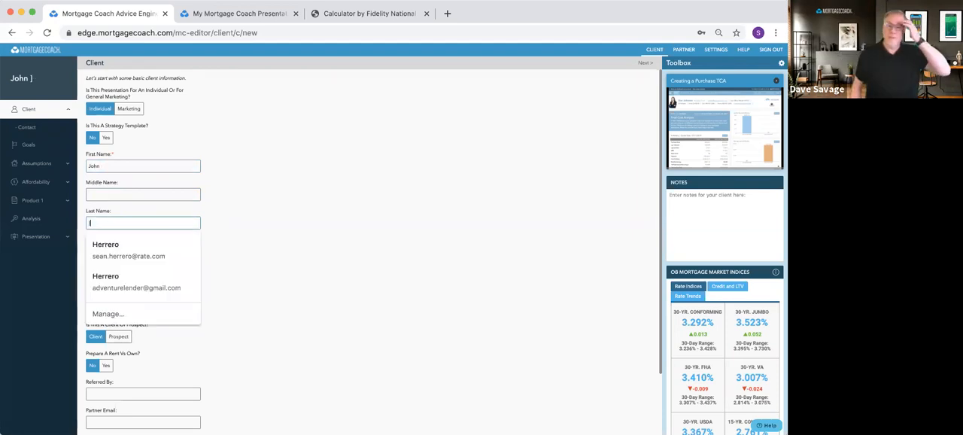
type("Smti")
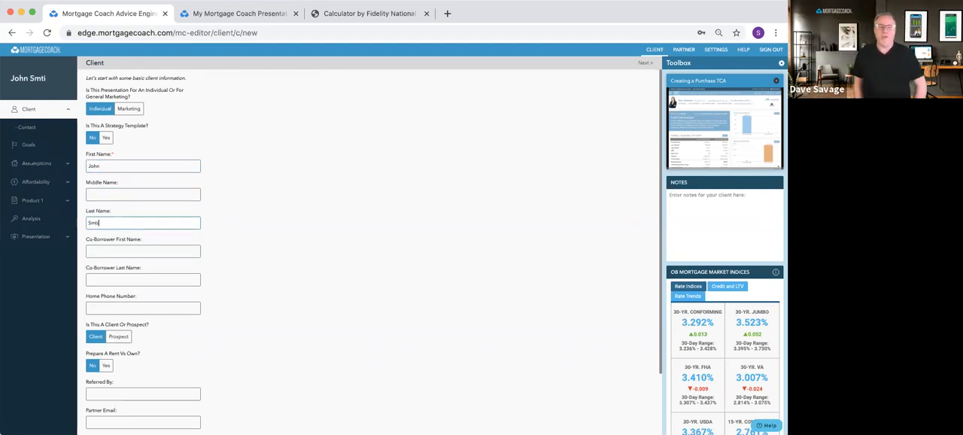
type("Smith")
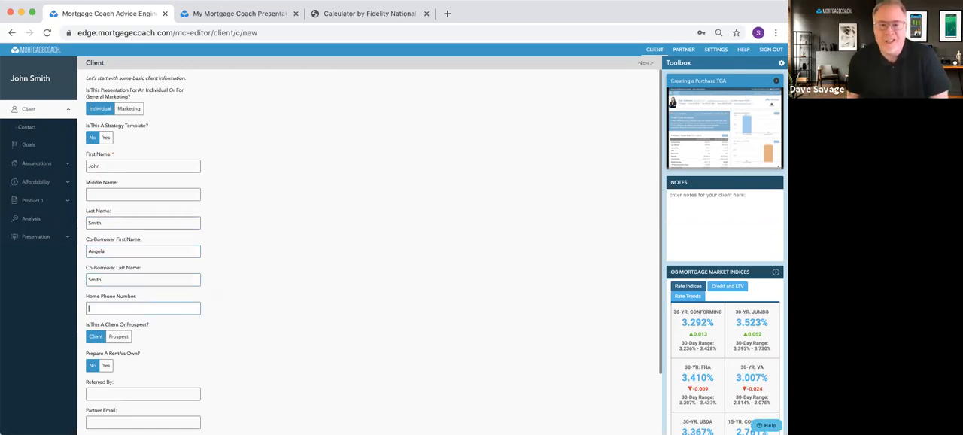
scroll("down", 3)
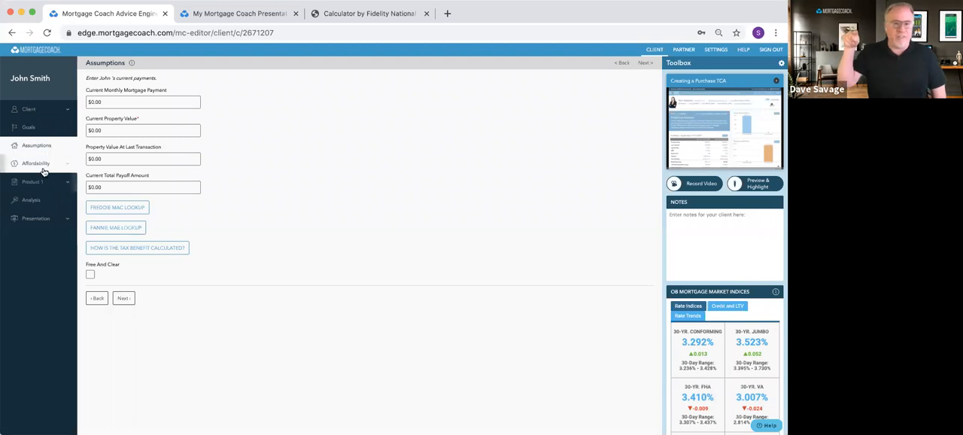
Step: Go to Product 1 for John Smith's first loan option
left_click(35, 164)
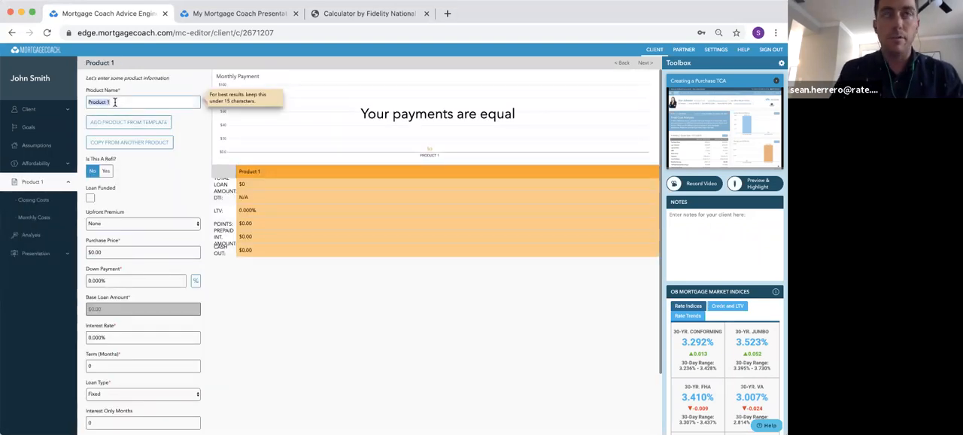
Step: Enter purchase price $800,000, 20% down, 3.375% rate and 360-month term for Product 1
type("800")
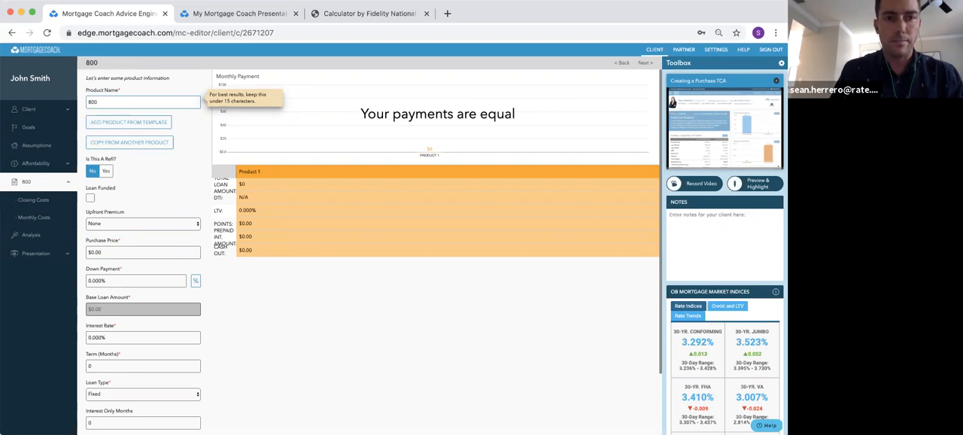
type("$")
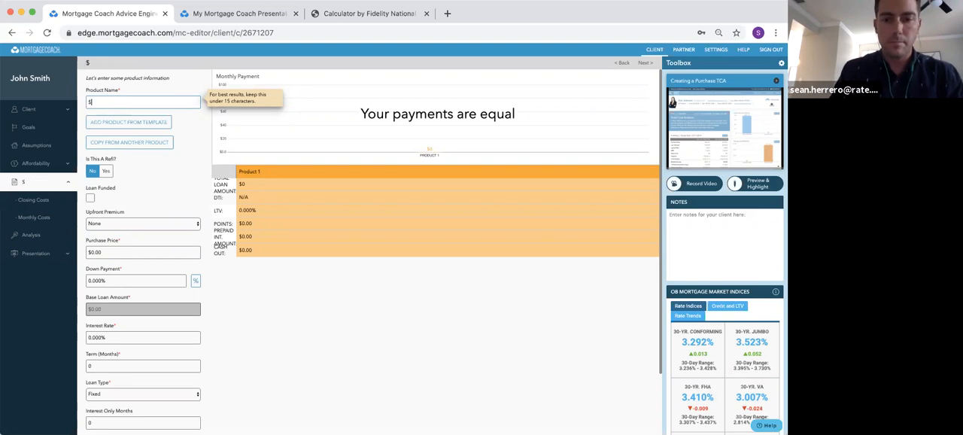
type("800,000")
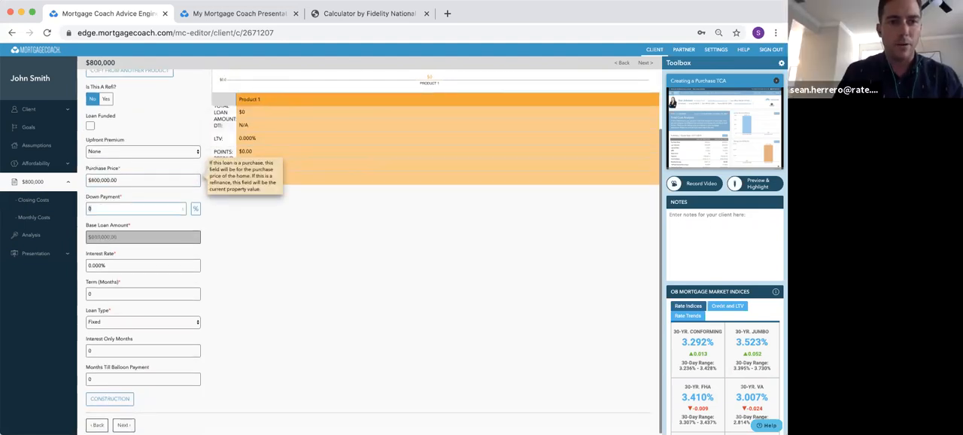
mouse_move(141, 194)
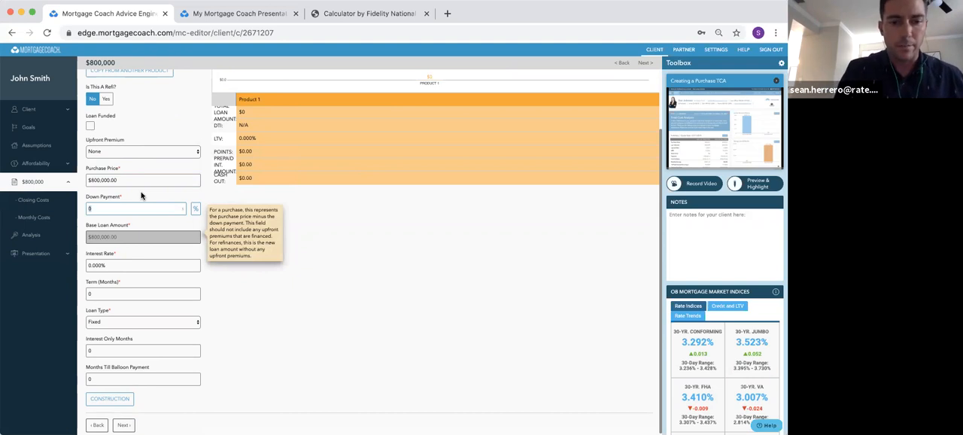
type("20.000%")
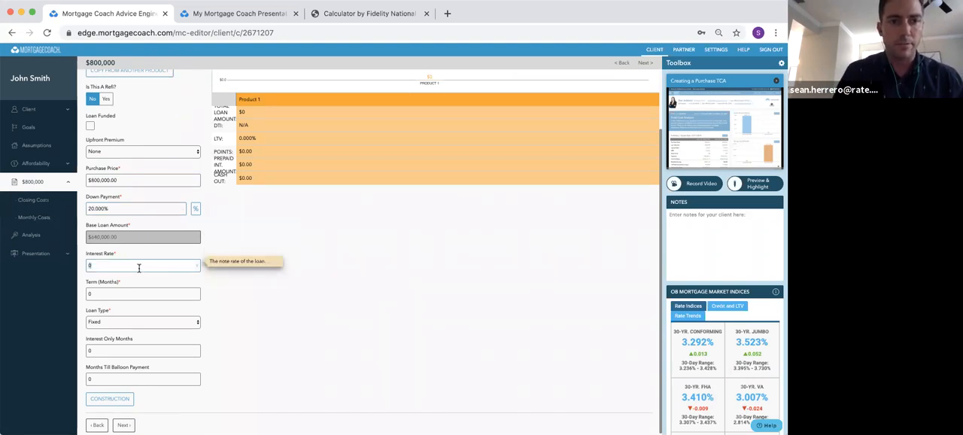
type("3.375")
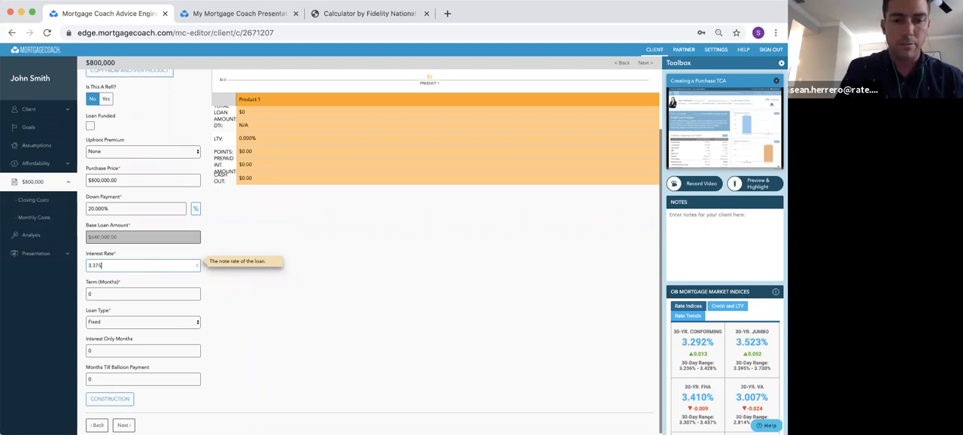
type("360")
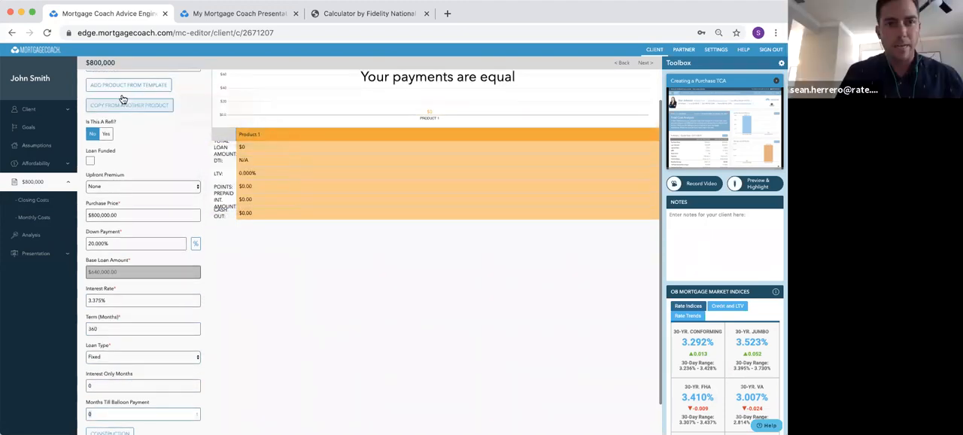
scroll("down", 3)
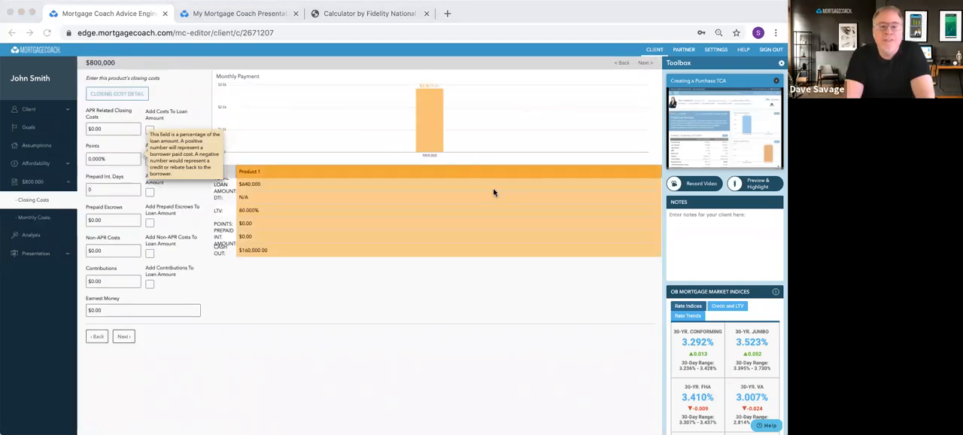
mouse_move(402, 99)
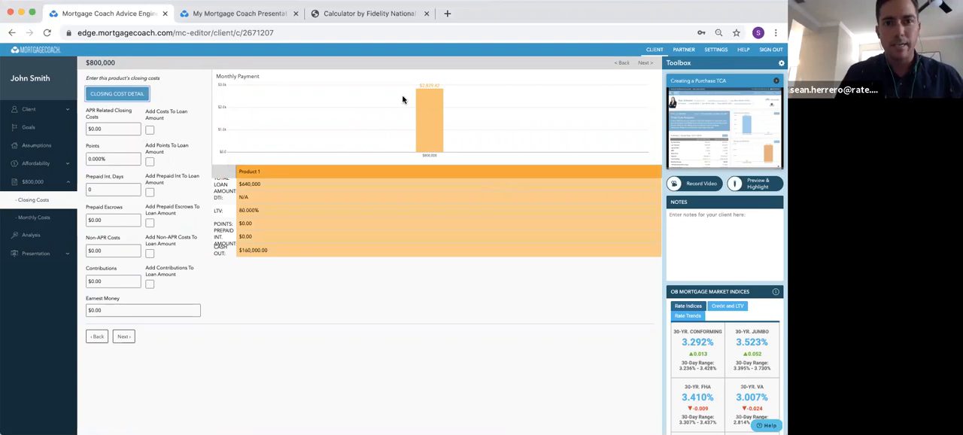
Step: Review the itemized closing cost fields and select Prepaid Int. Days for the $800,000 product
left_click(118, 93)
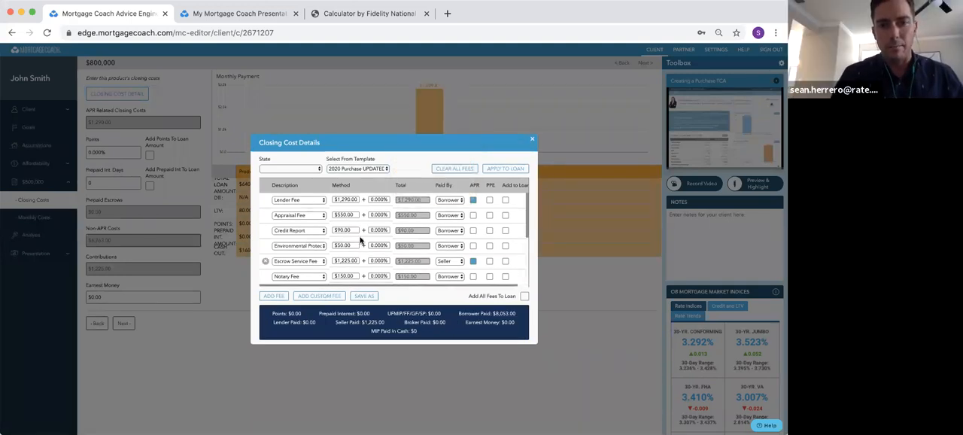
scroll("down", 3)
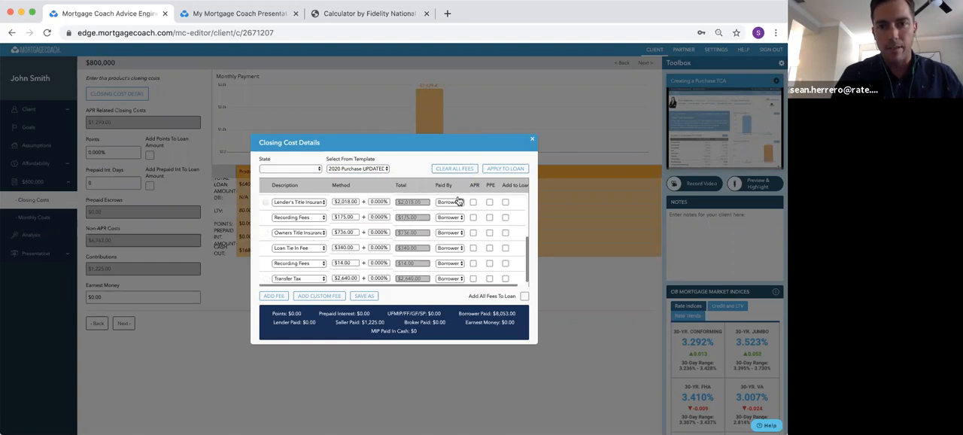
left_click(506, 168)
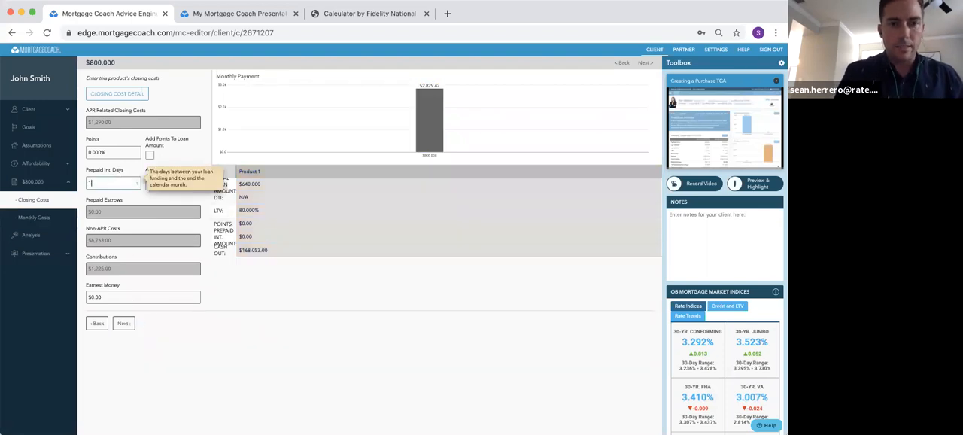
Step: Enter the prepaid interest days and 4 hazard-reserve months, then add a second product
type("0")
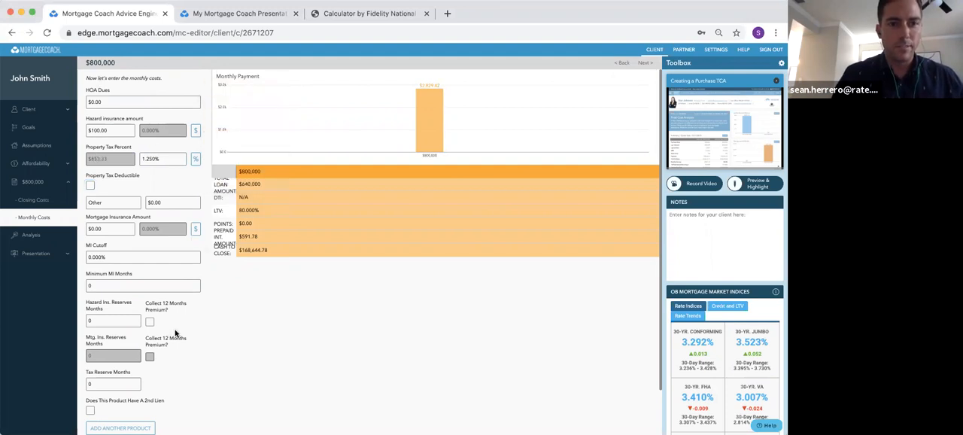
type("4")
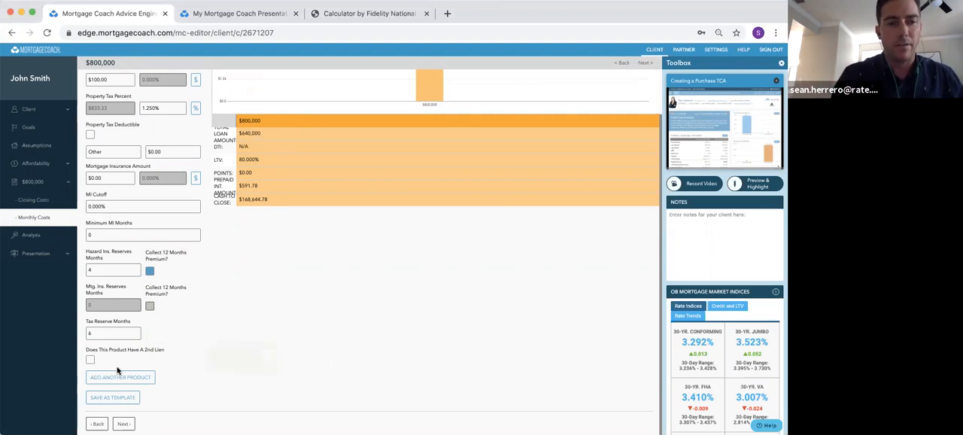
left_click(120, 377)
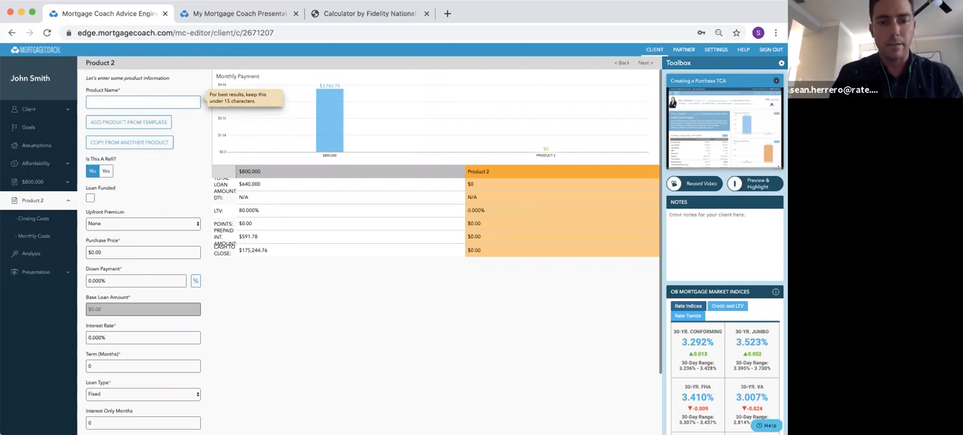
Step: Name Product 2 '$850,000' and copy its details from the $800,000 product
type("$850,000")
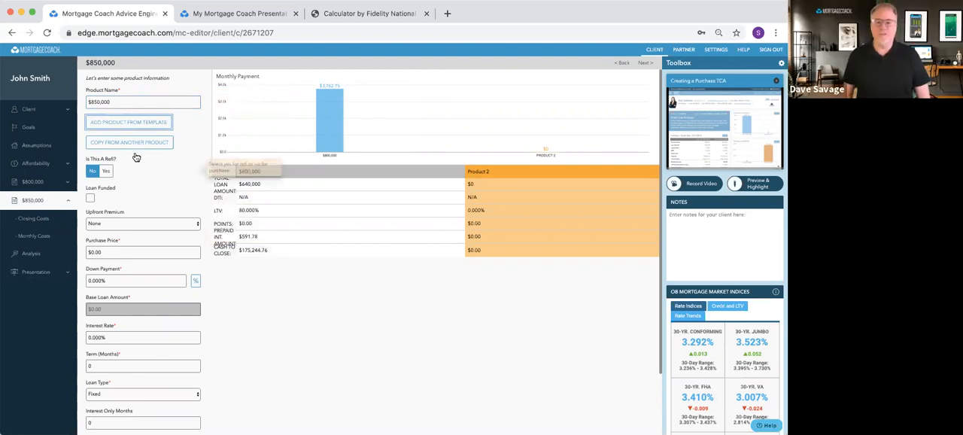
left_click(129, 142)
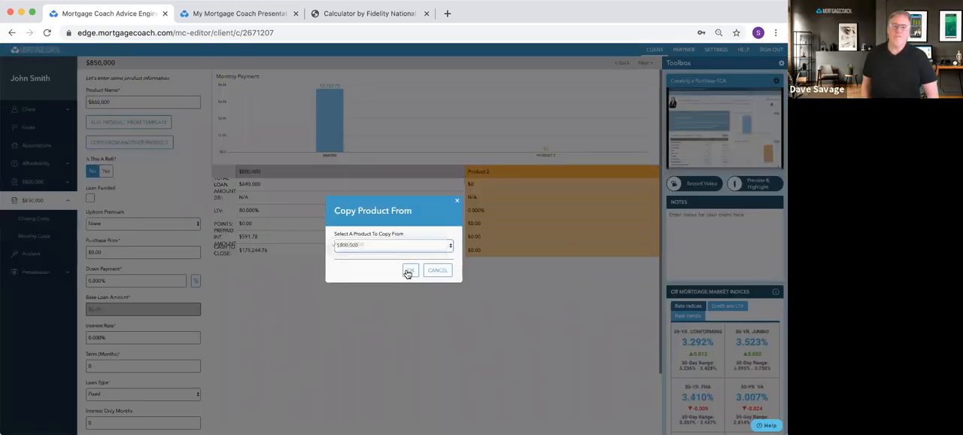
left_click(409, 269)
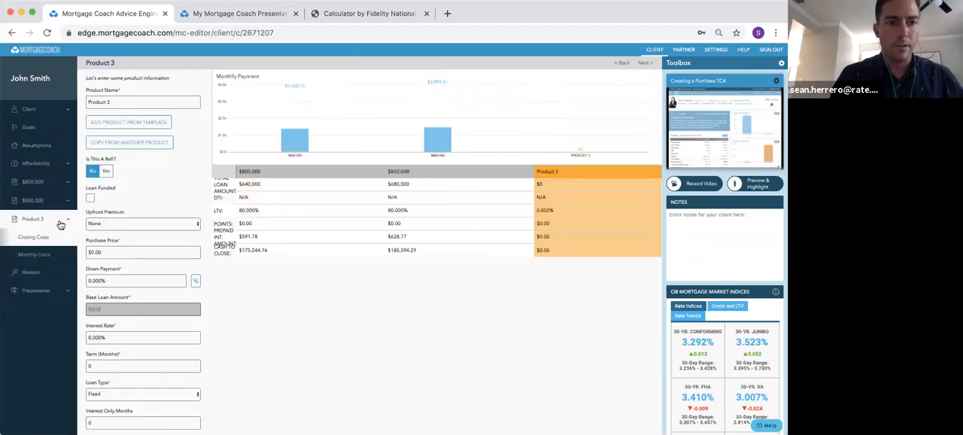
Step: Name Product 3 '$900,000' and copy its details from the $850,000 product
left_click(143, 102)
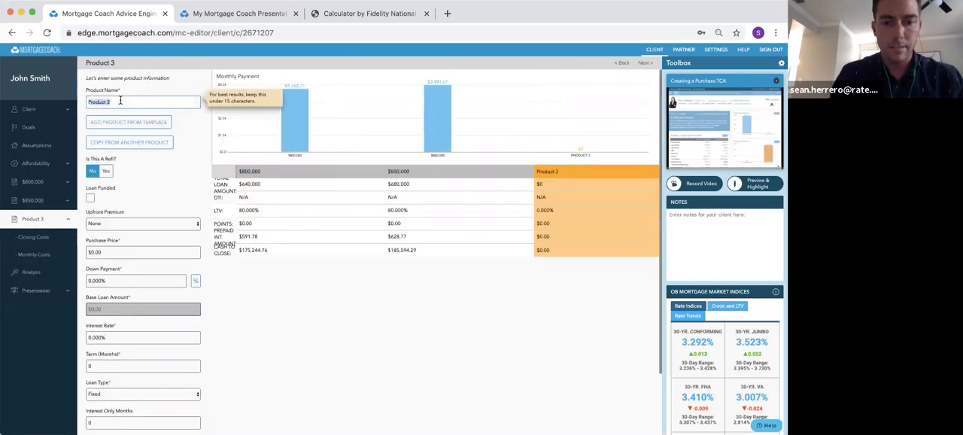
type("$900,000")
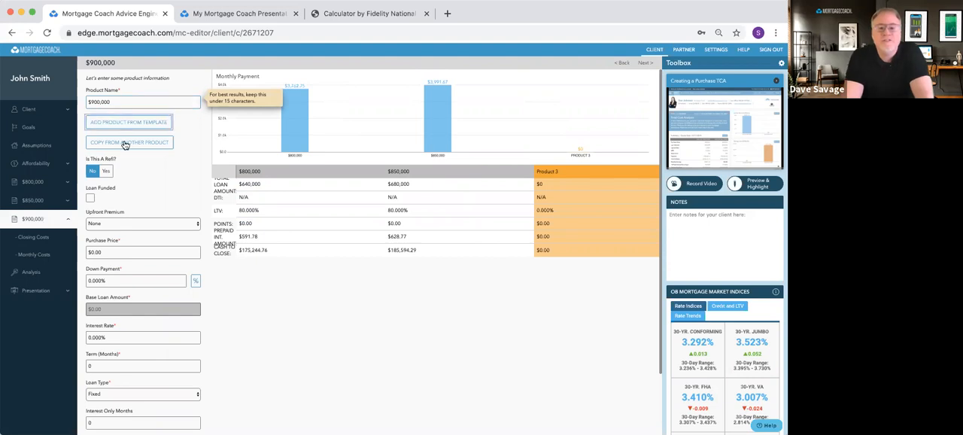
left_click(129, 142)
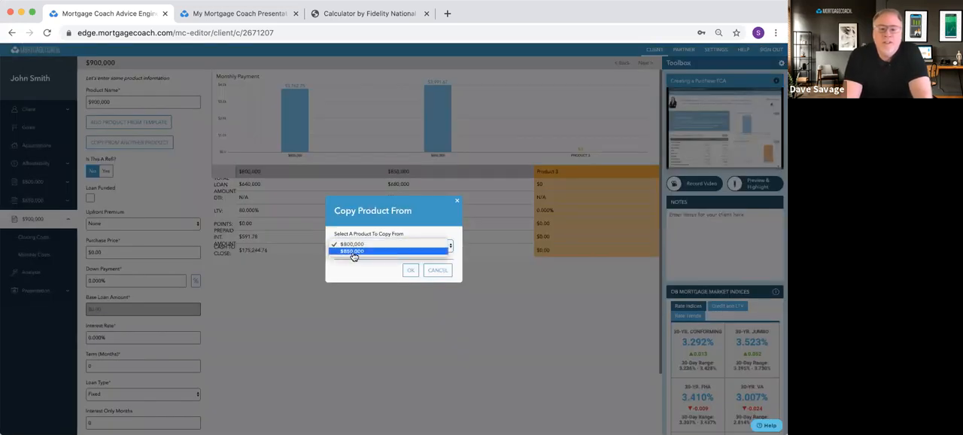
left_click(410, 270)
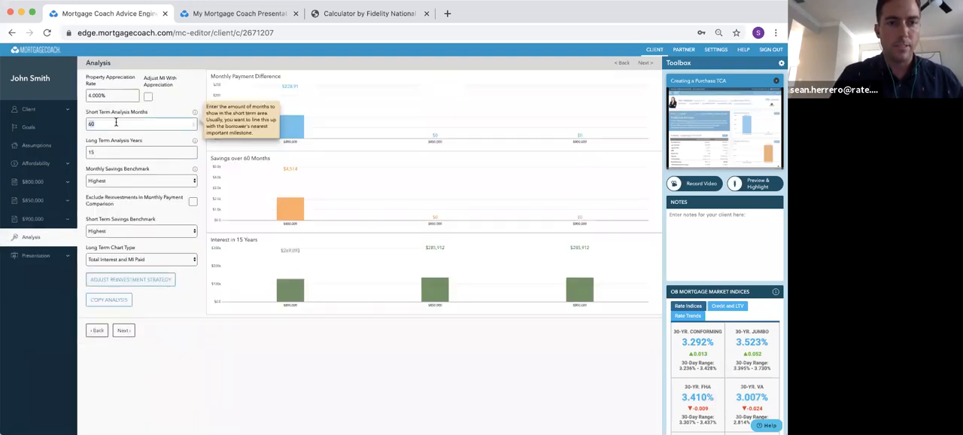
Step: Set 36 short-term months with a Total Net Worth long-term chart and continue to presentation
type("36")
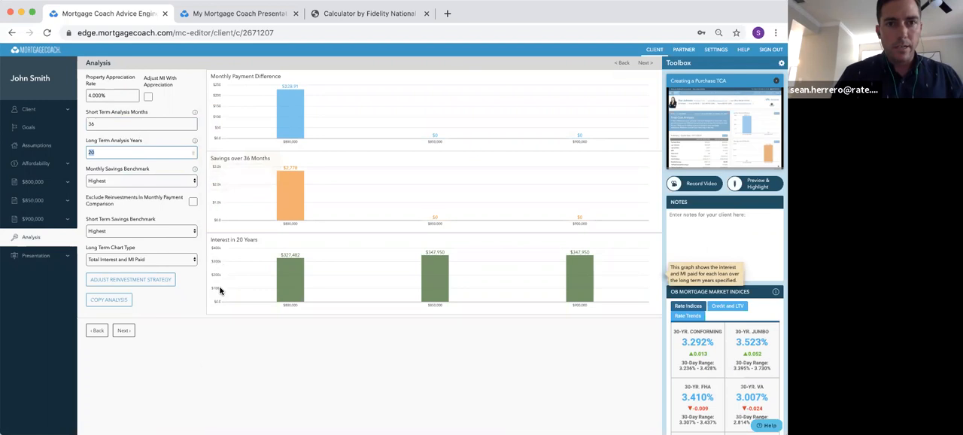
left_click(141, 258)
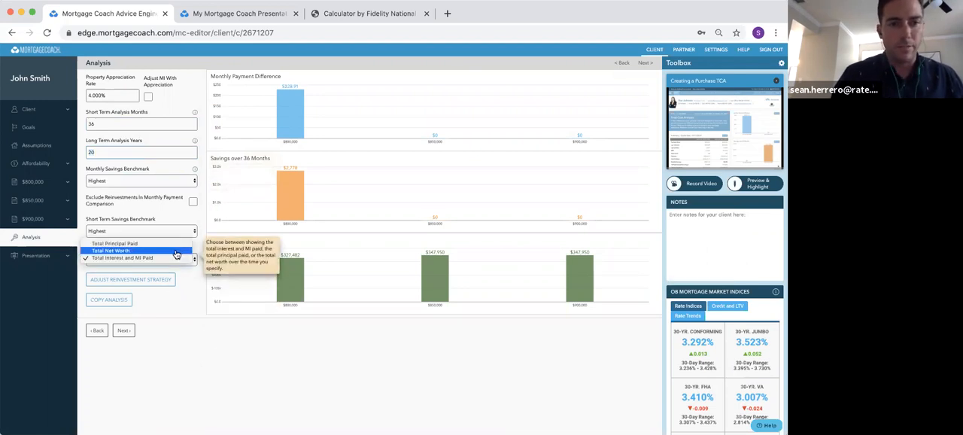
left_click(111, 251)
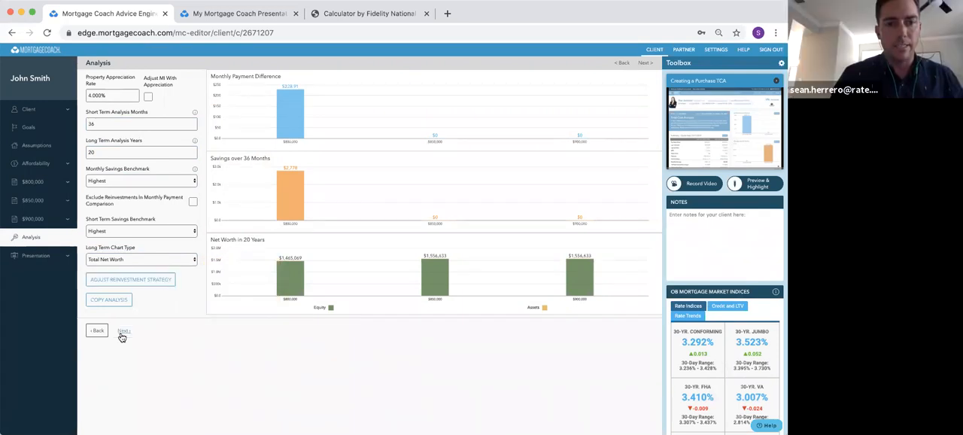
left_click(124, 330)
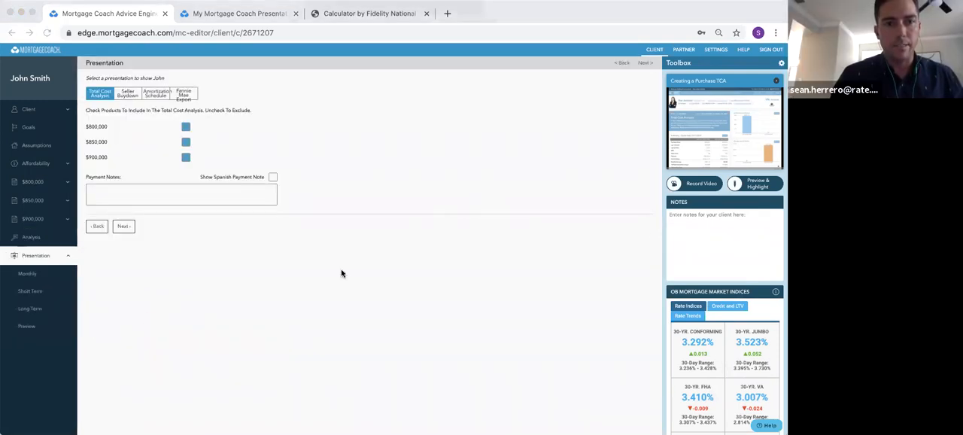
Step: Continue to the presentation preview, then reopen the $900,000 product's details
left_click(123, 226)
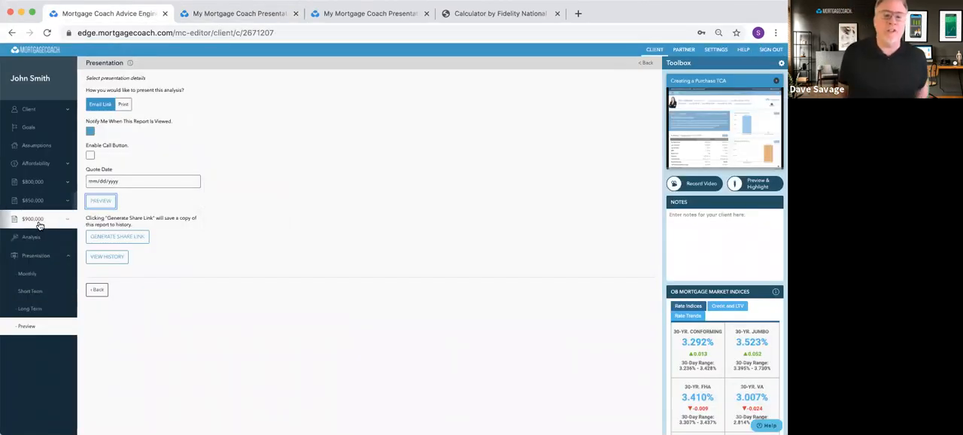
left_click(33, 219)
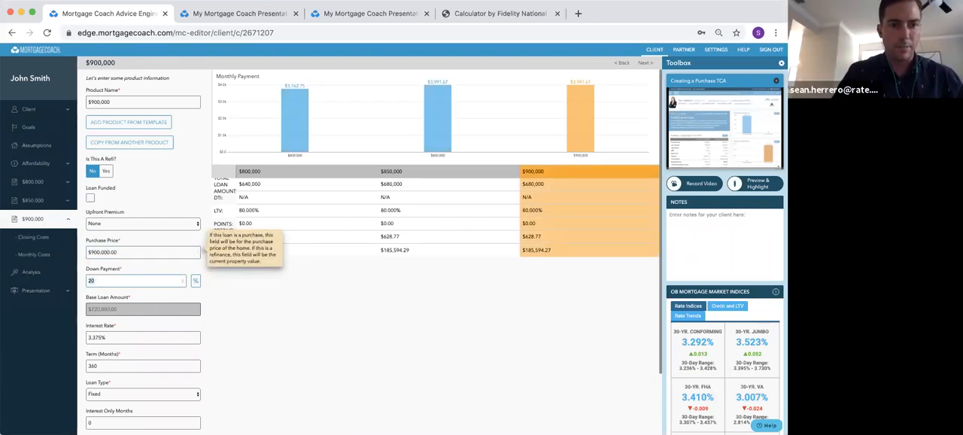
Step: Confirm 20% down and view the Total Cost Analysis comparing all three products
left_click(239, 13)
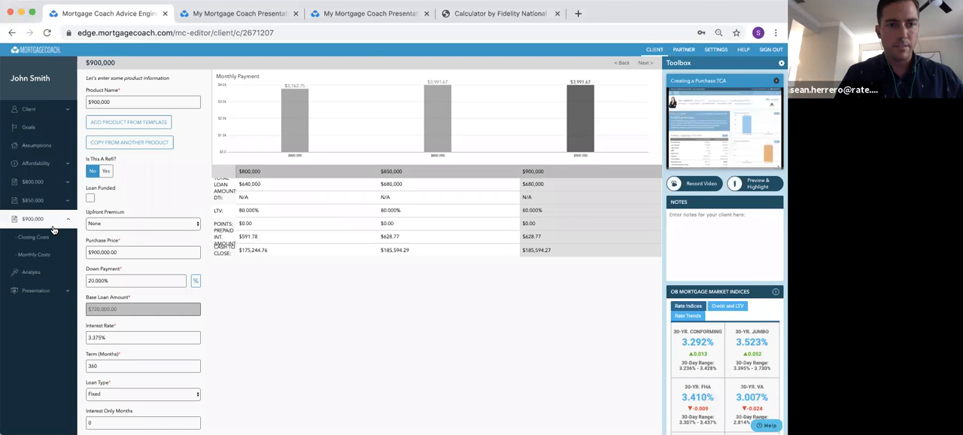
left_click(238, 14)
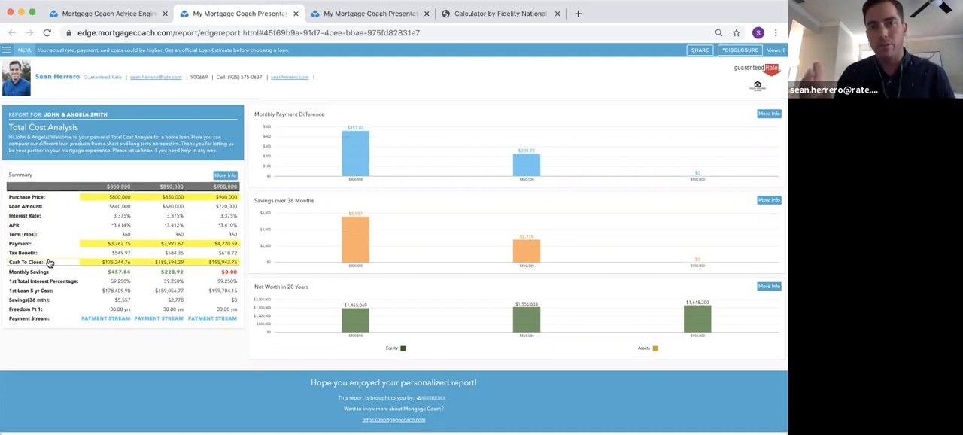
mouse_move(48, 261)
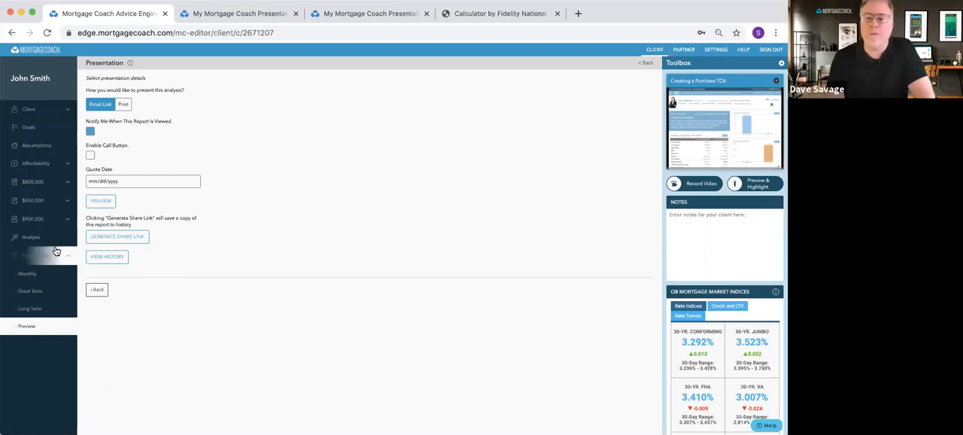
mouse_move(117, 237)
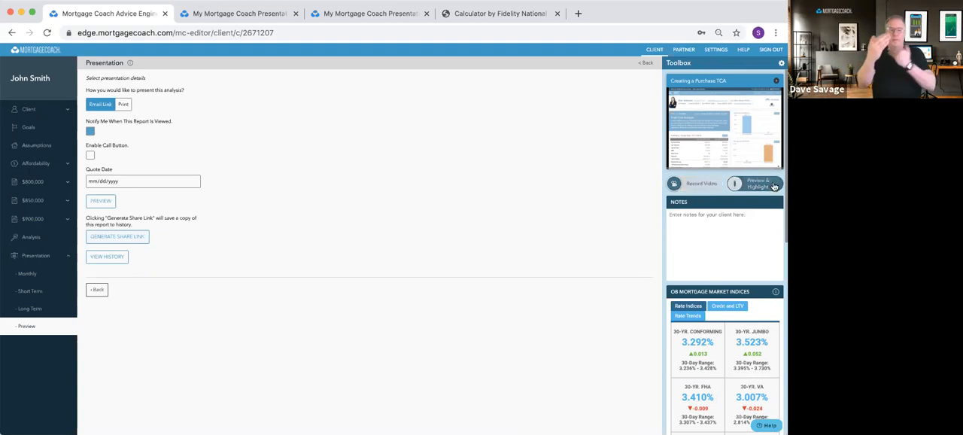
Step: Preview & Highlight the Total Cost Analysis in a new tab, then return to the loan editor
left_click(753, 183)
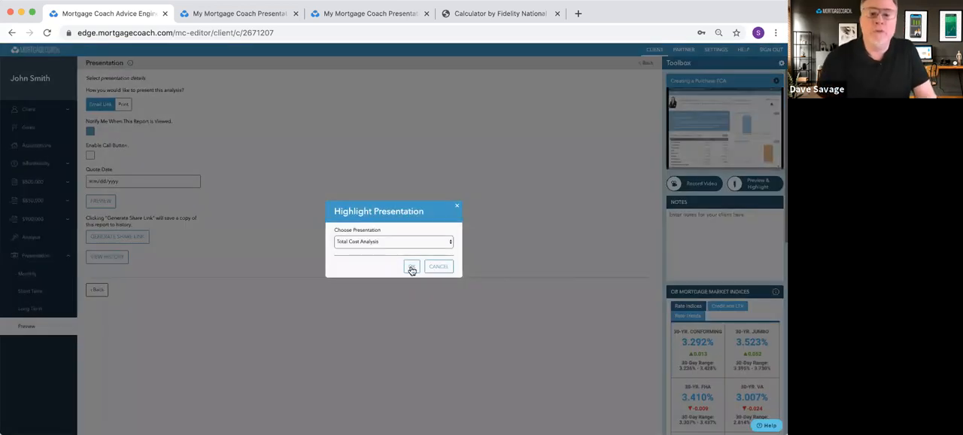
left_click(412, 266)
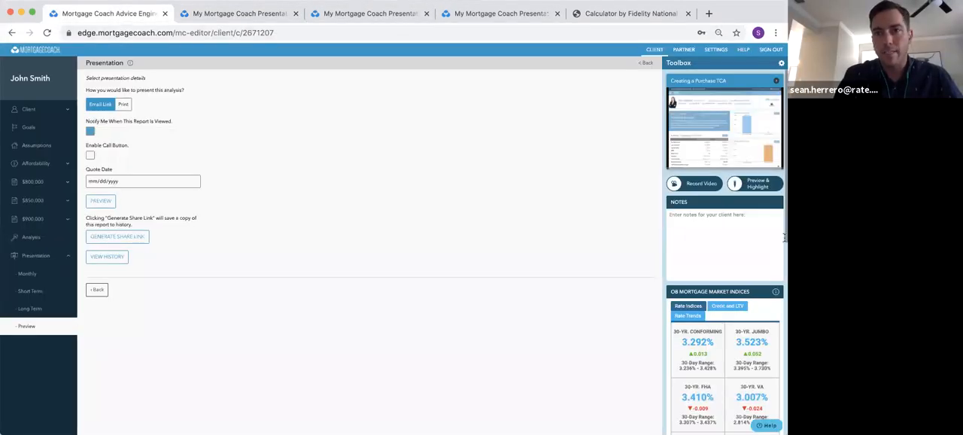
mouse_move(74, 280)
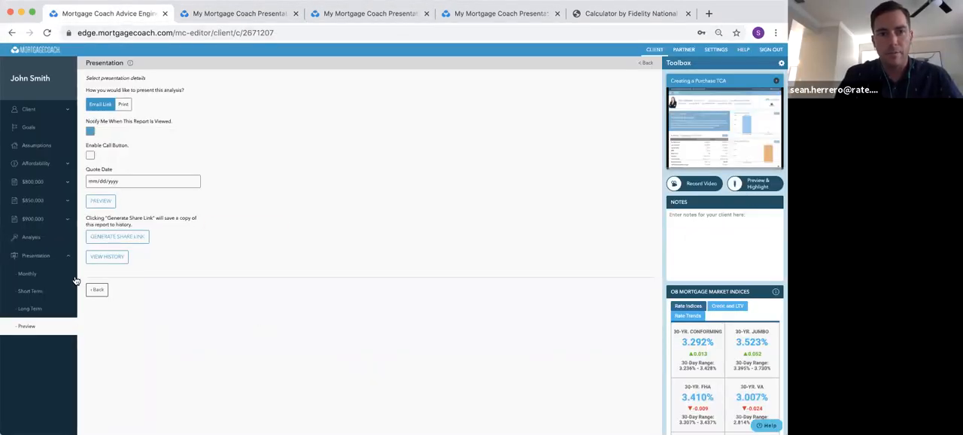
mouse_move(101, 201)
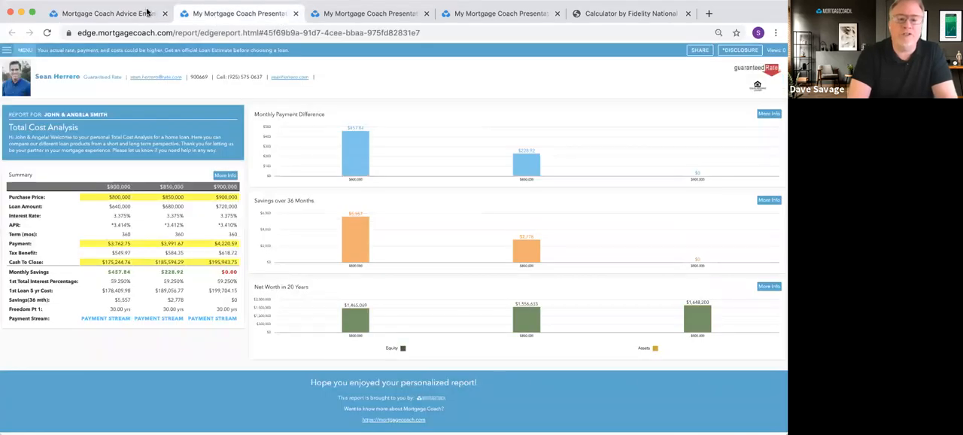
left_click(105, 13)
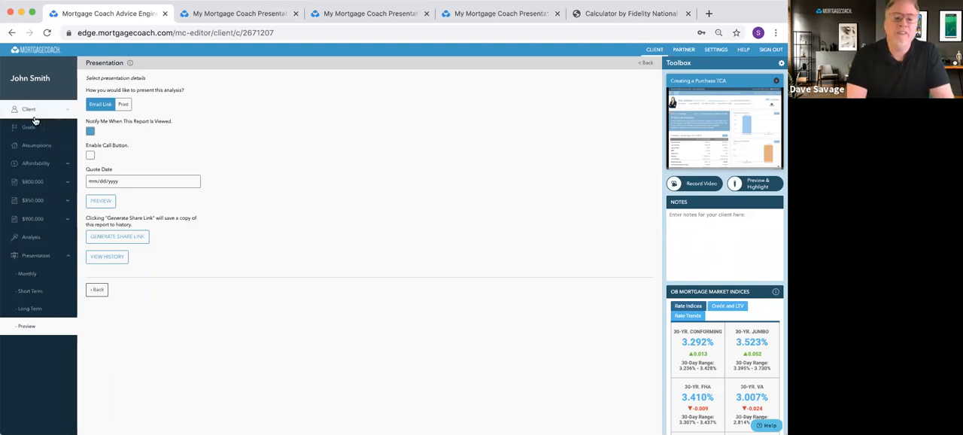
Step: Rename the client First Name to 'purchase options' and set the presentation type to Marketing
left_click(29, 110)
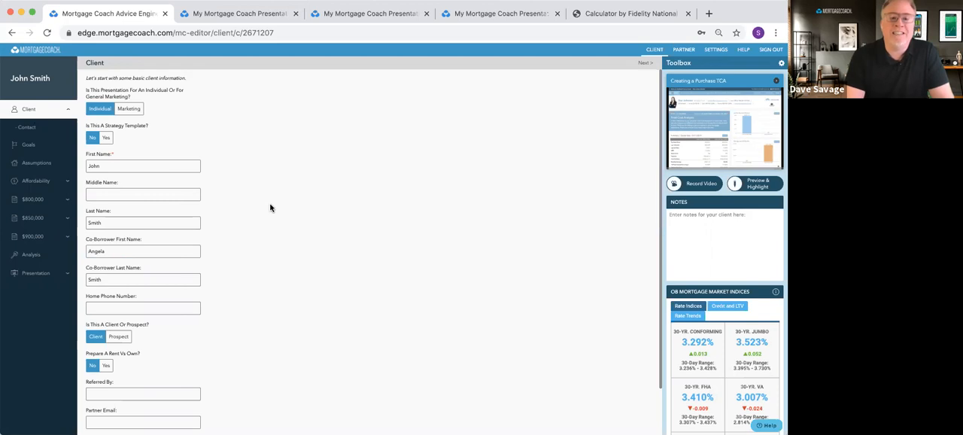
left_click(106, 138)
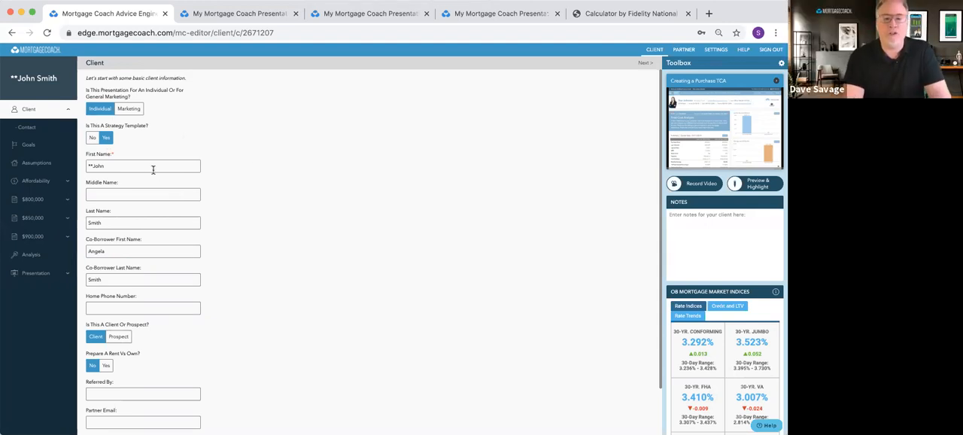
type(":Ur")
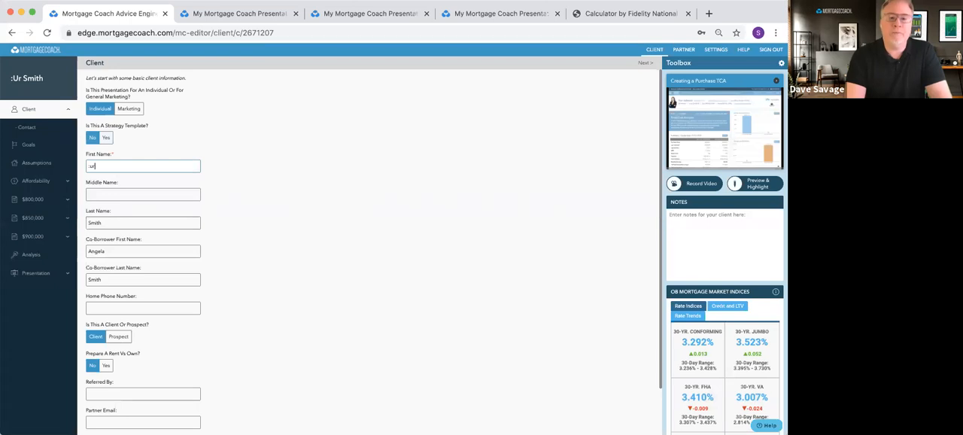
type("purchase options")
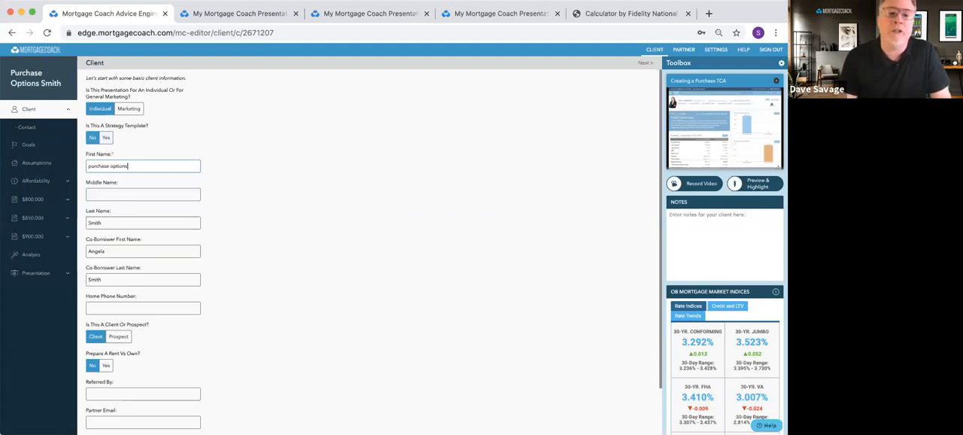
left_click(128, 108)
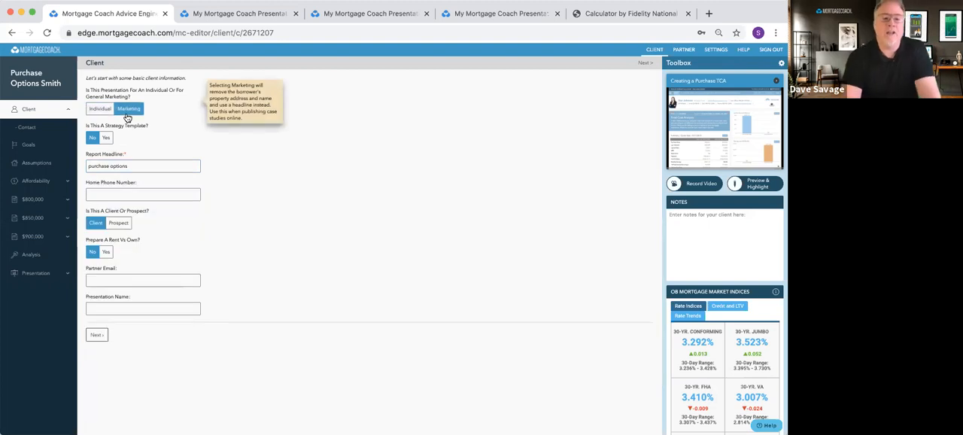
mouse_move(96, 335)
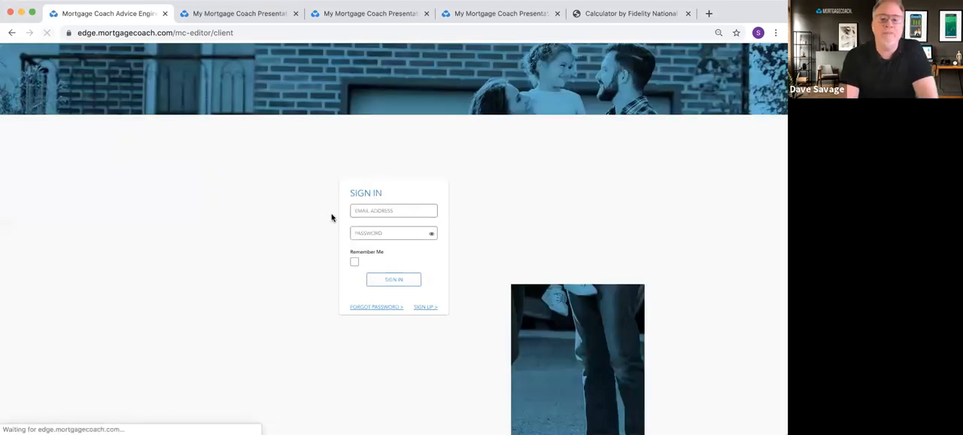
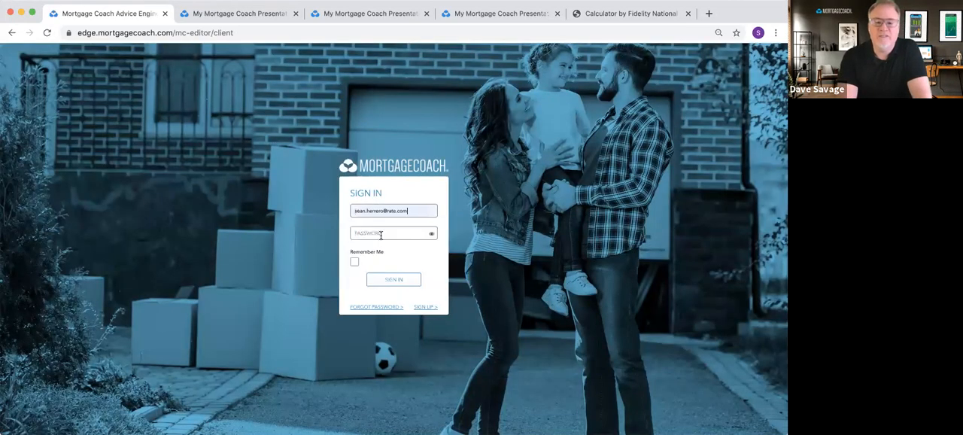
type("password")
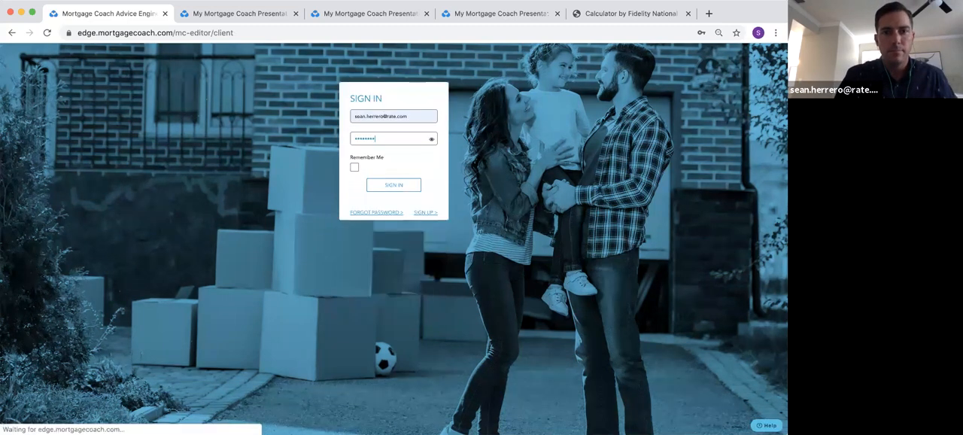
left_click(393, 184)
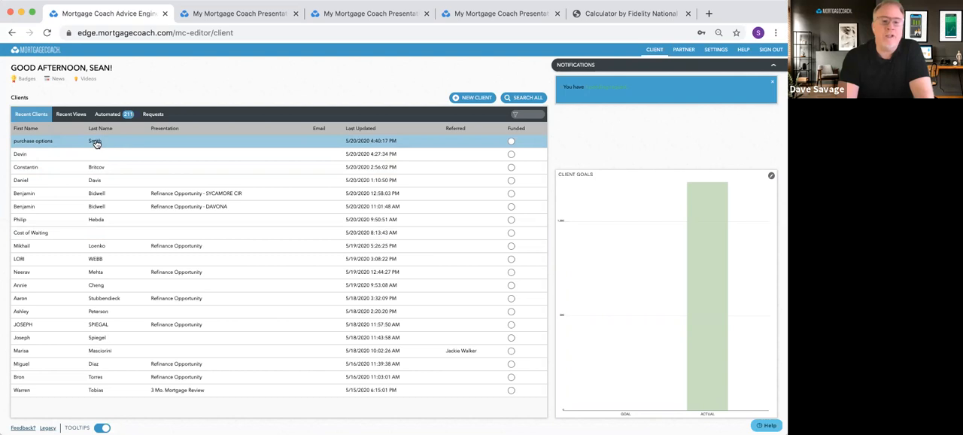
Step: Save the purchase options client as a strategy template and return to the client list
left_click(95, 141)
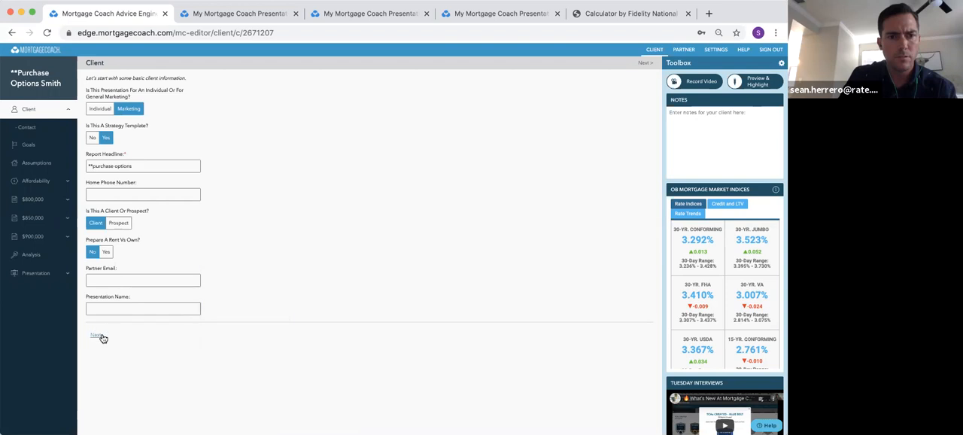
left_click(96, 336)
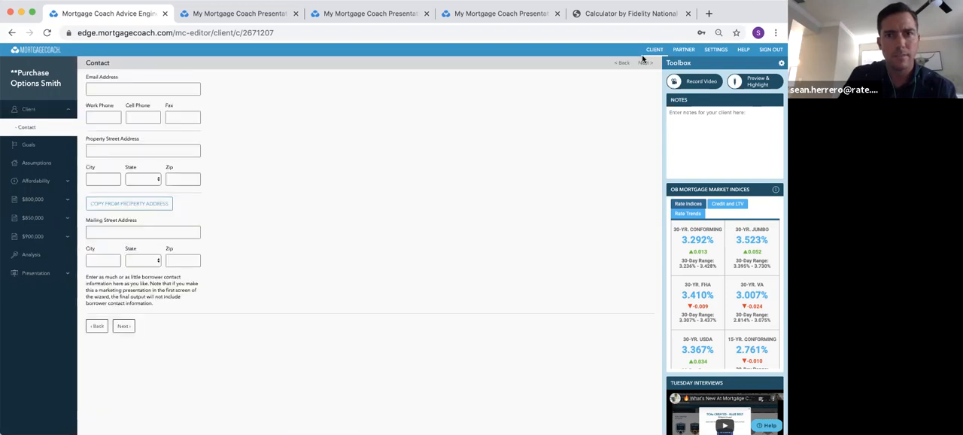
left_click(655, 50)
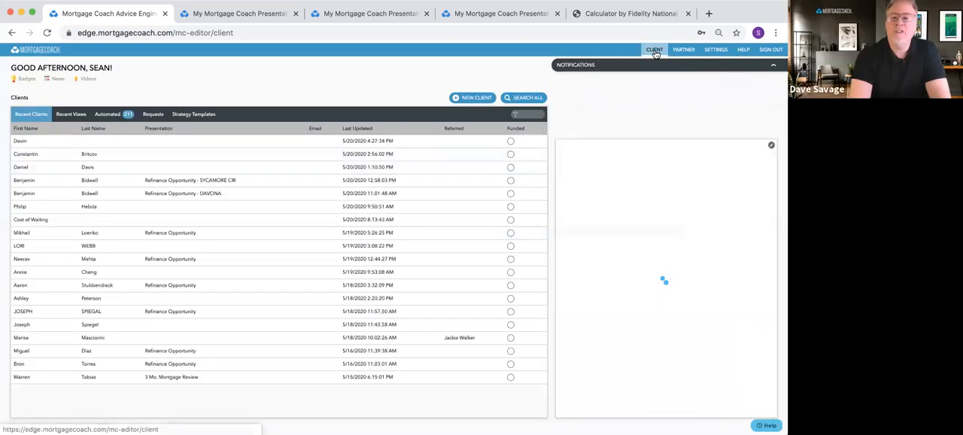
left_click(106, 153)
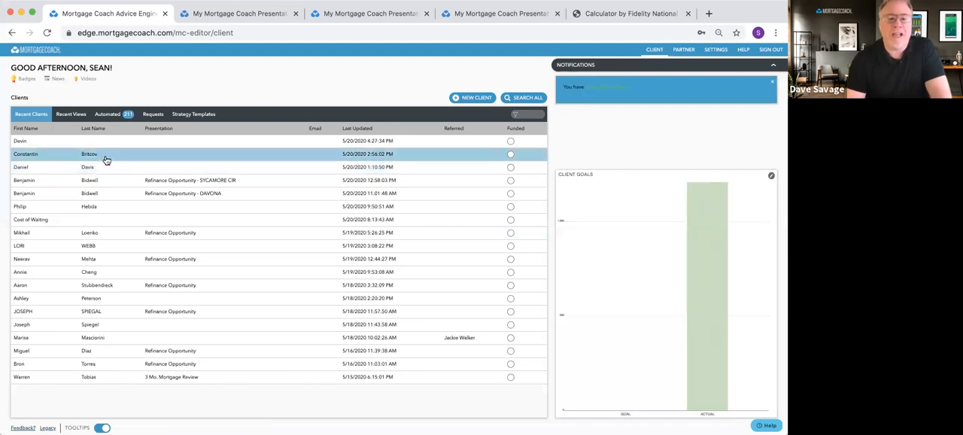
left_click(193, 113)
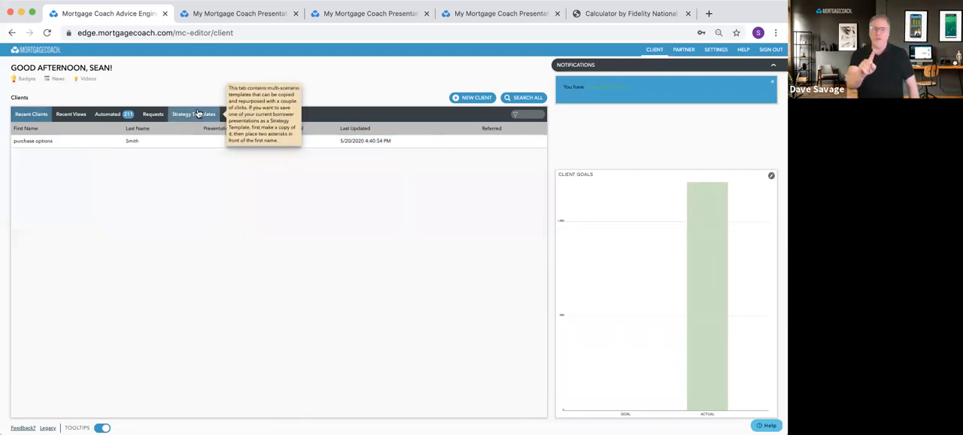
left_click(32, 141)
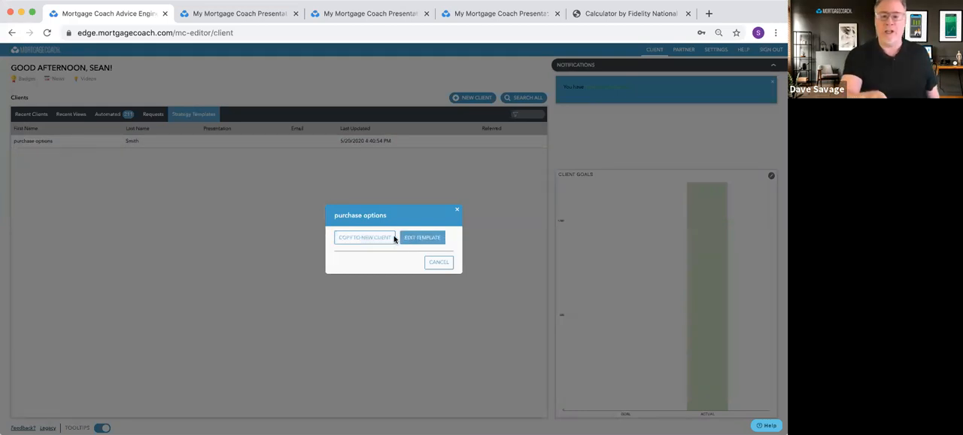
left_click(364, 237)
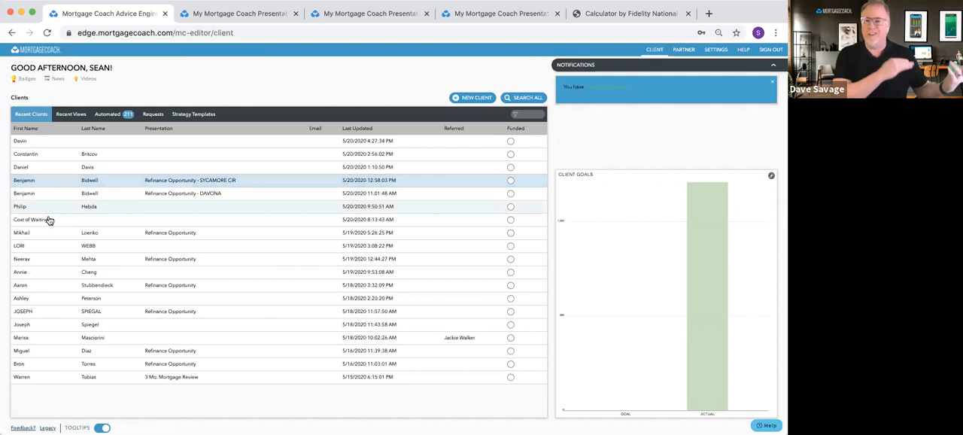
Step: Open the Cost of Waiting client from Recent Clients into its information form
left_click(32, 219)
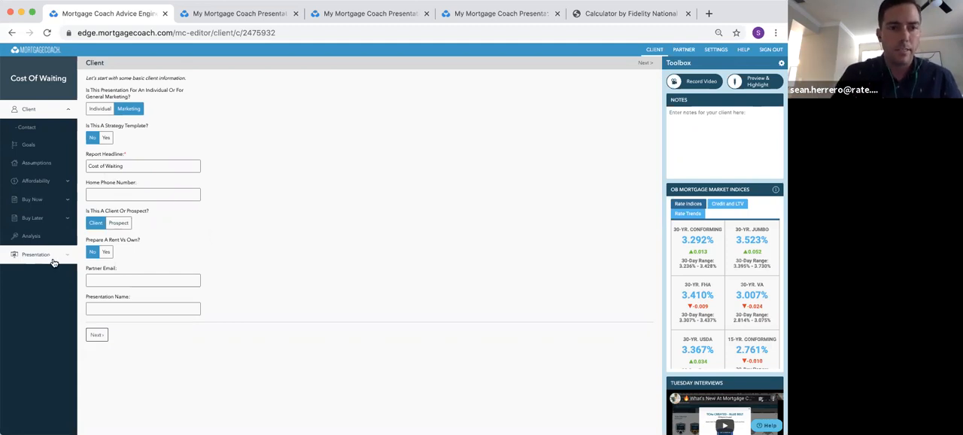
Step: Preview the Cost of Waiting Total Cost Analysis comparing Buy Now $900,000 with Buy Later $910,000
left_click(36, 255)
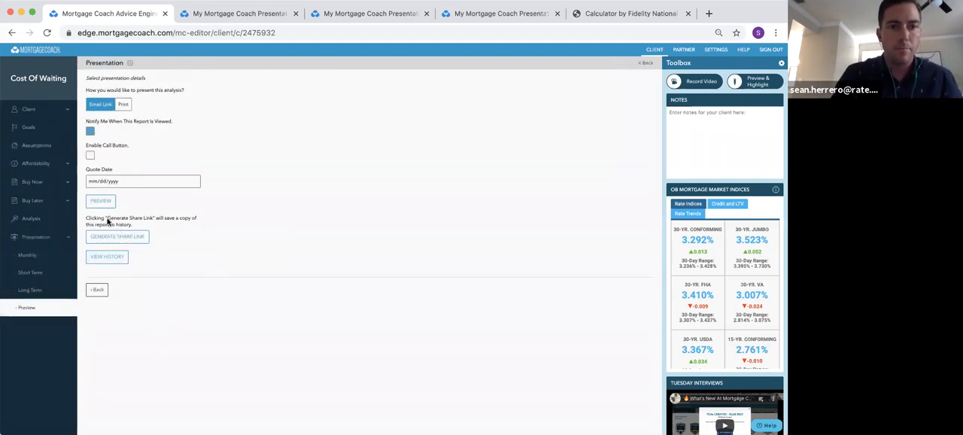
left_click(100, 201)
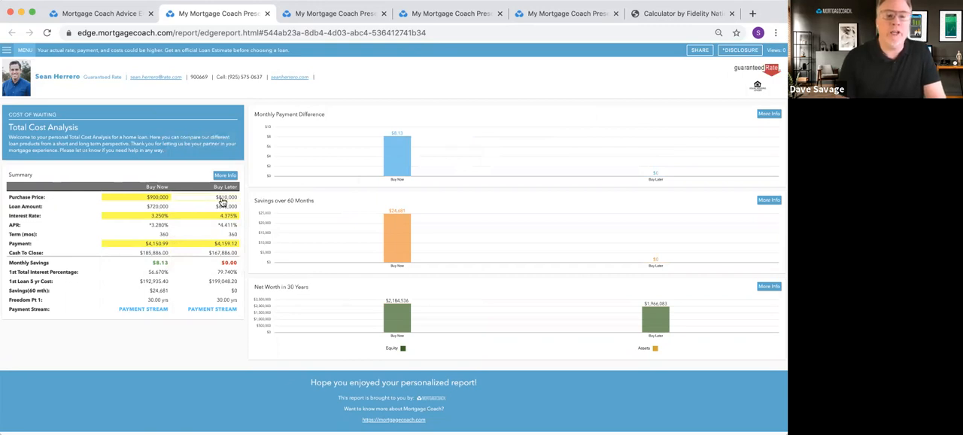
Step: View the report's Summary table showing Buy Now saving $8.13 monthly and $24,681 over 60 months
left_click(25, 50)
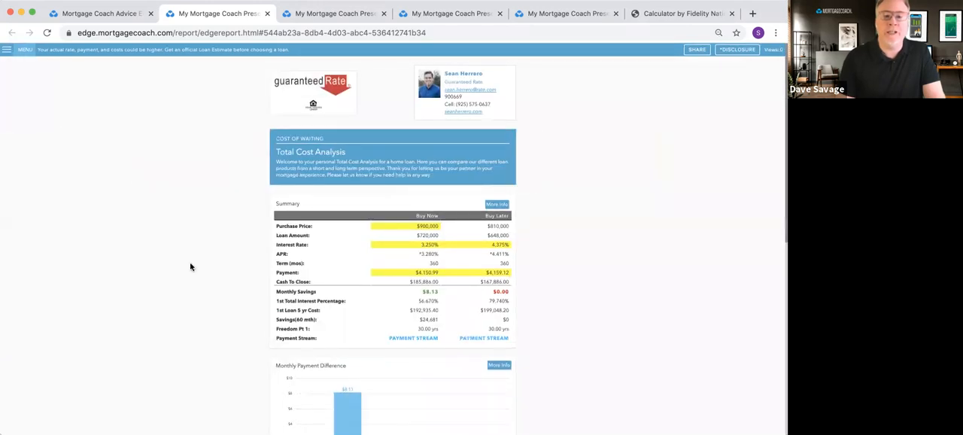
scroll("down", 3)
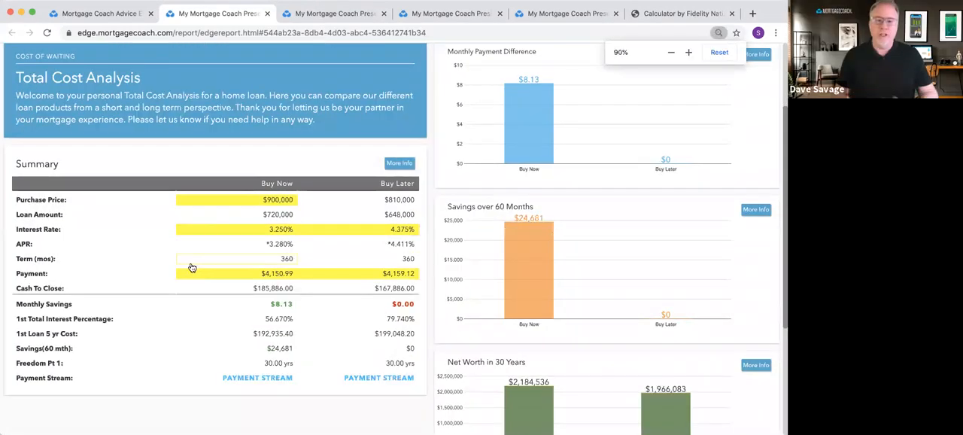
left_click(13, 55)
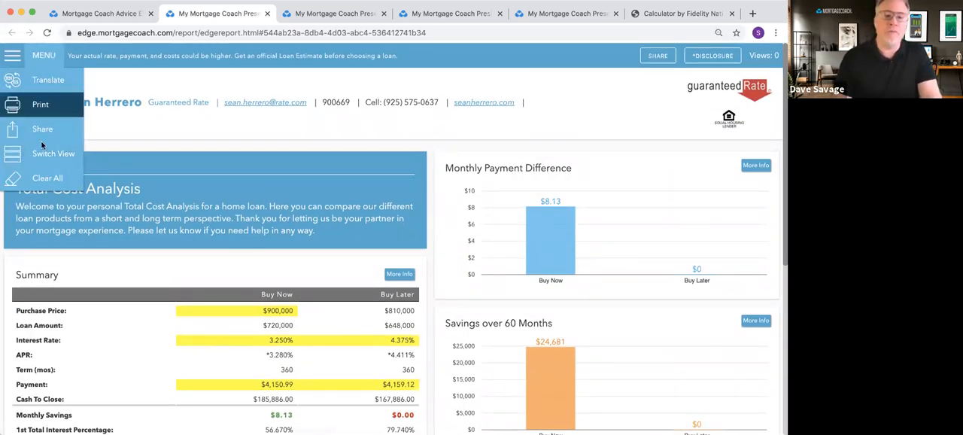
scroll("down", 3)
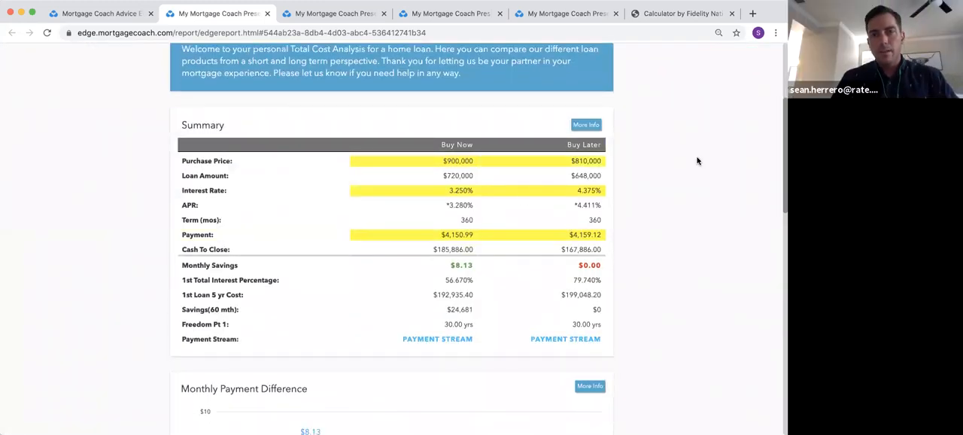
scroll("down", 3)
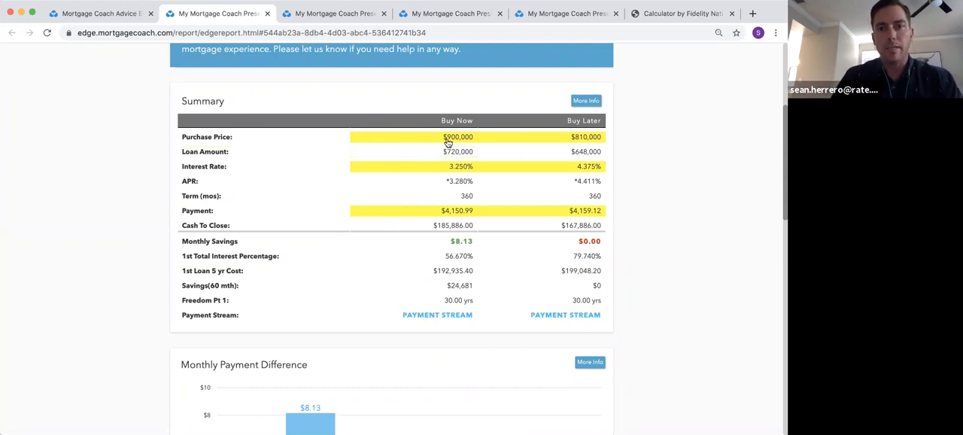
mouse_move(452, 140)
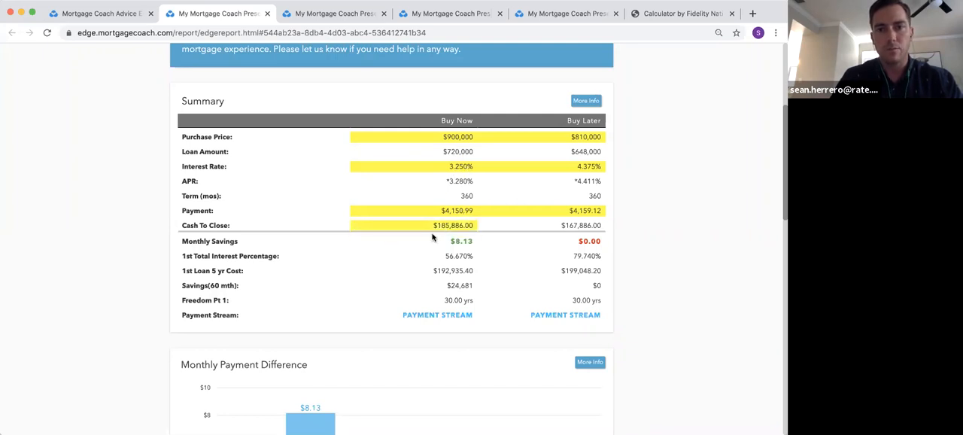
mouse_move(476, 151)
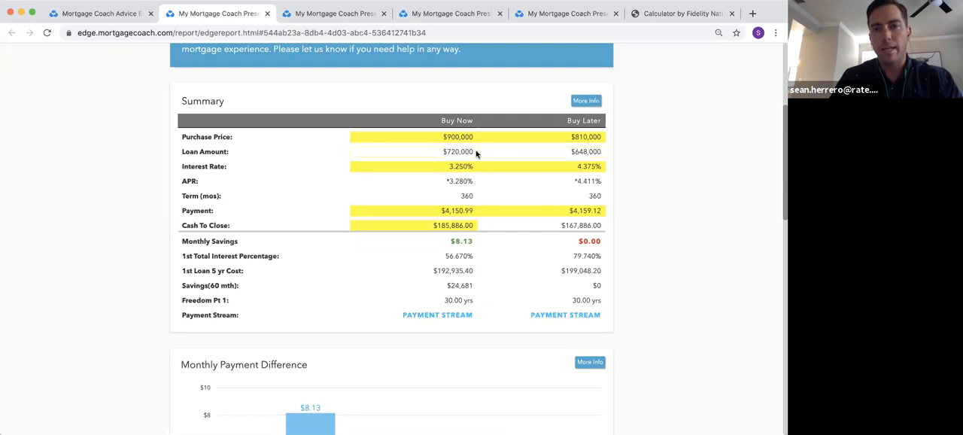
mouse_move(480, 152)
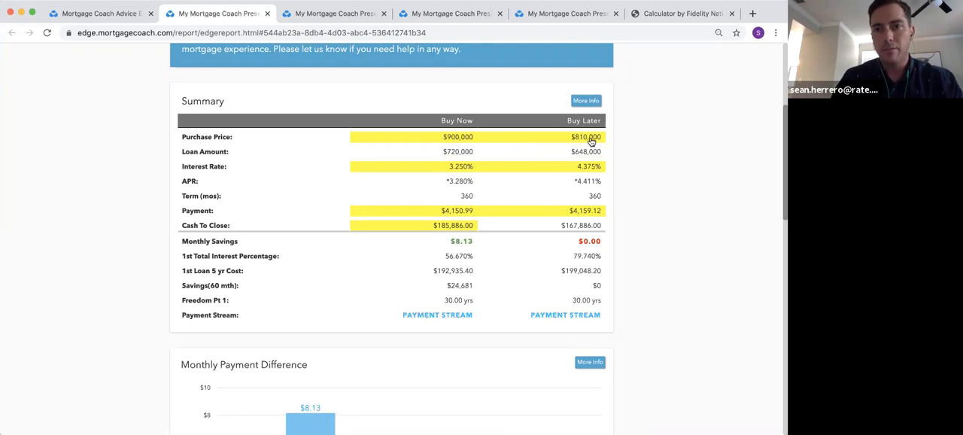
mouse_move(591, 169)
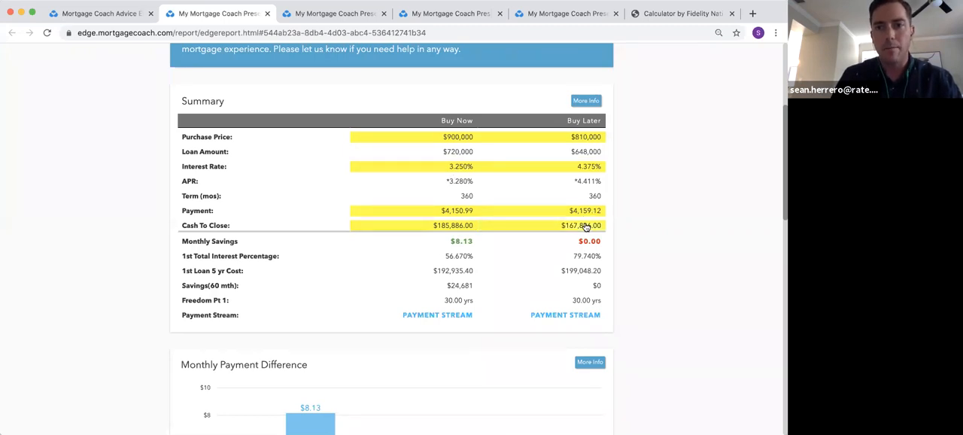
mouse_move(675, 221)
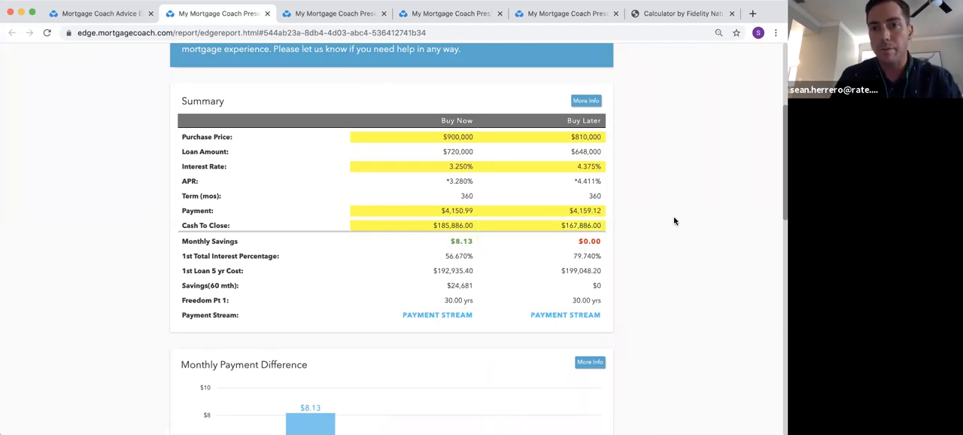
Step: Scroll through the savings and 30-year net worth charts: Buy Now $2,184,536 versus Buy Later $1,966,083
scroll("down", 3)
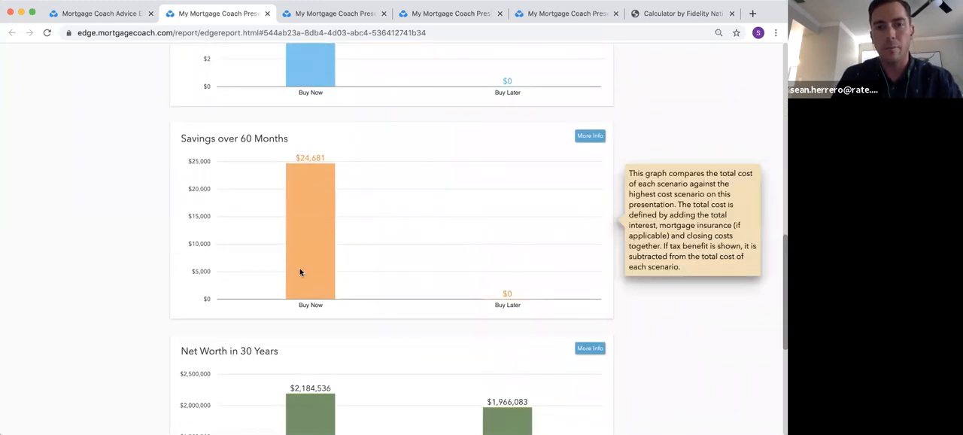
mouse_move(310, 273)
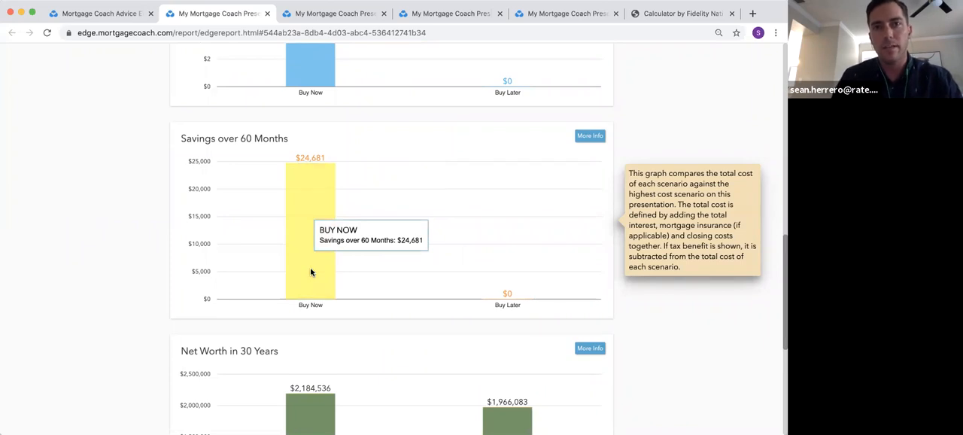
scroll("down", 3)
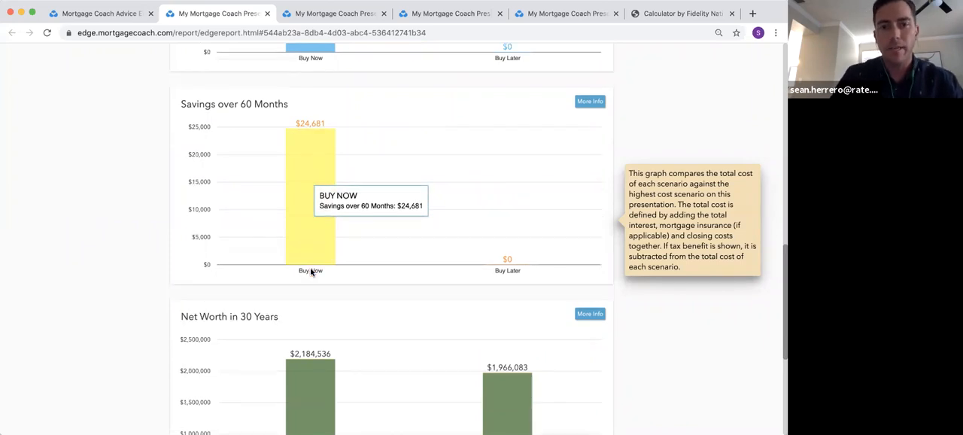
scroll("down", 3)
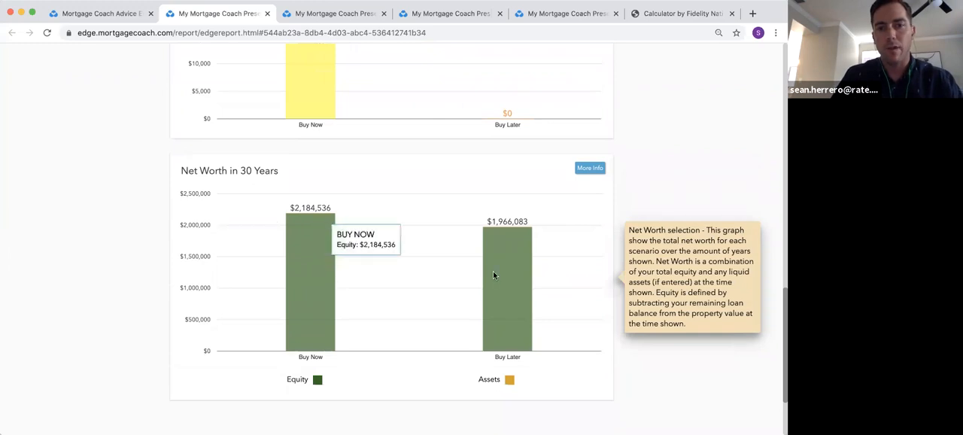
mouse_move(299, 285)
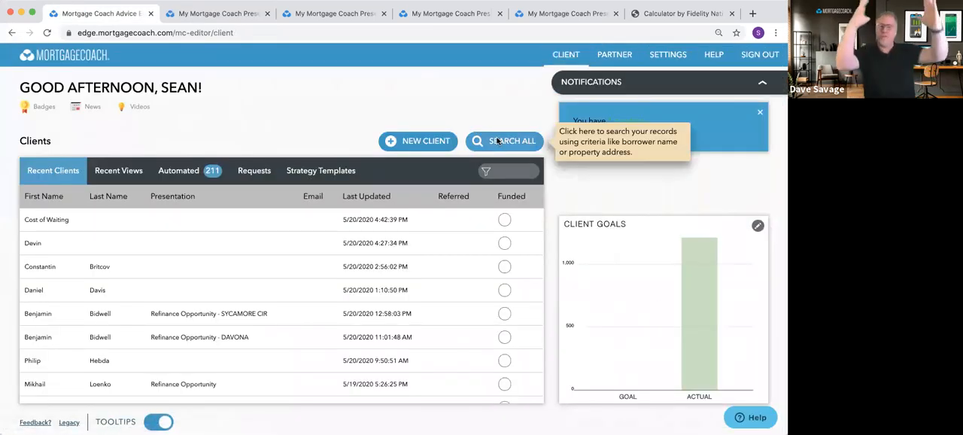
left_click(504, 141)
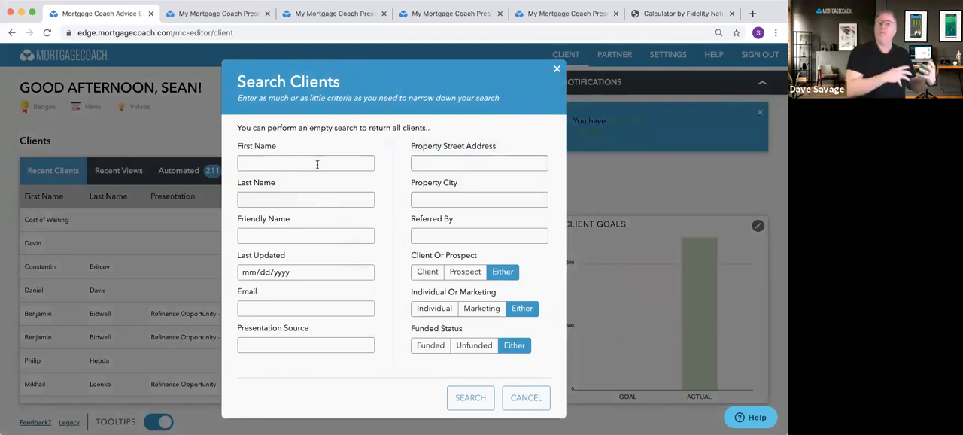
type("buy befo")
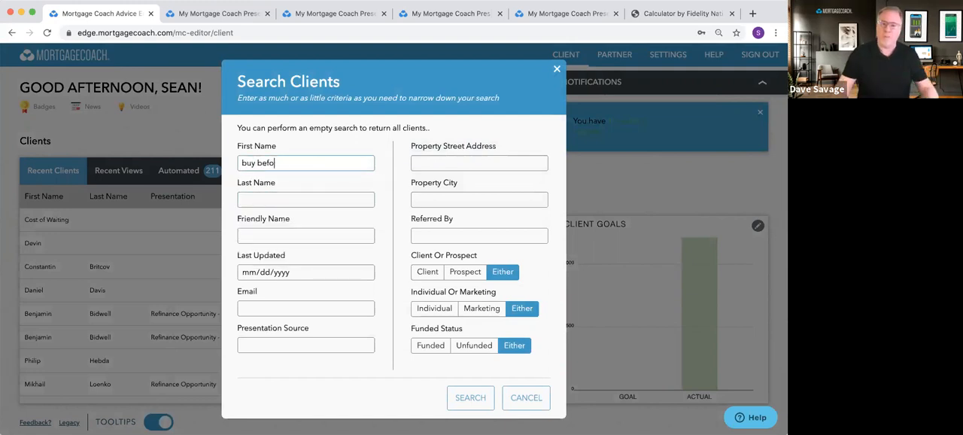
left_click(470, 398)
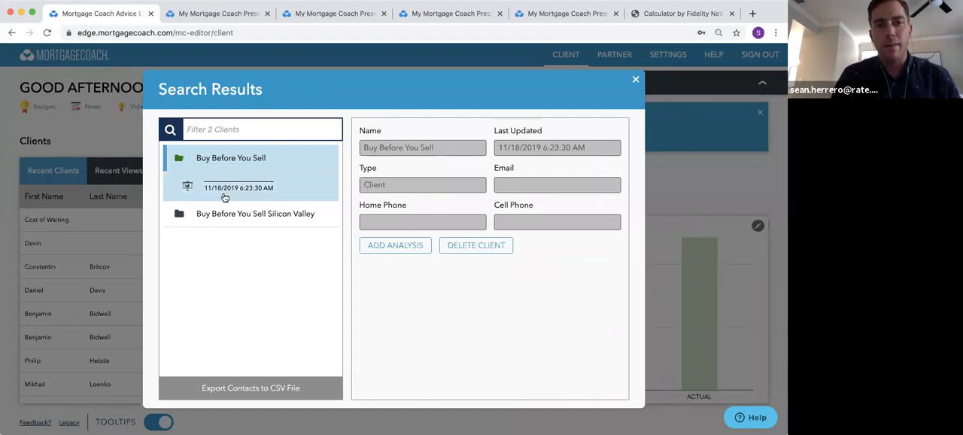
mouse_move(278, 193)
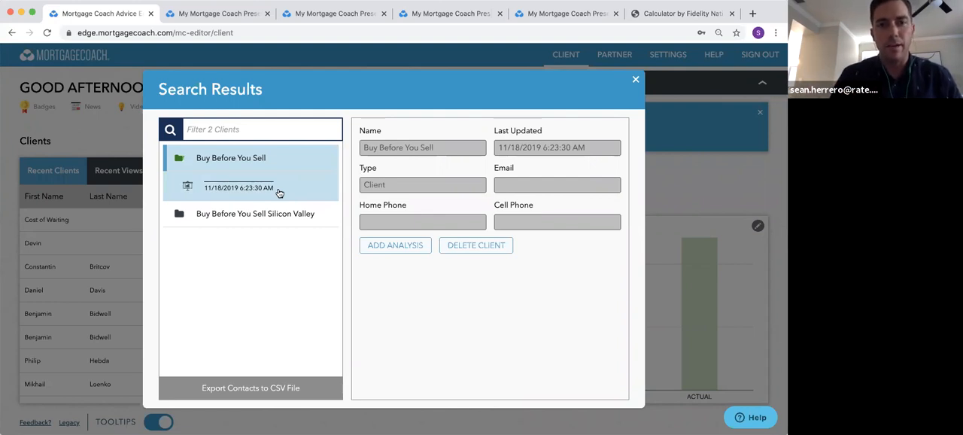
mouse_move(281, 186)
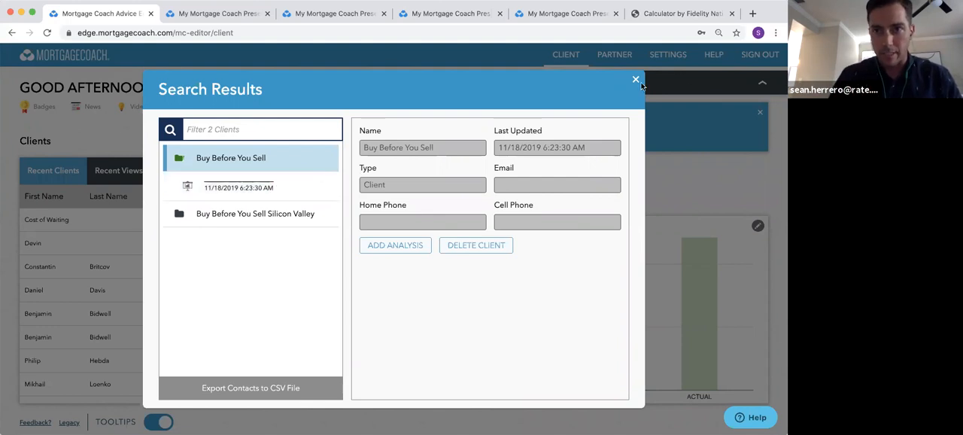
left_click(636, 79)
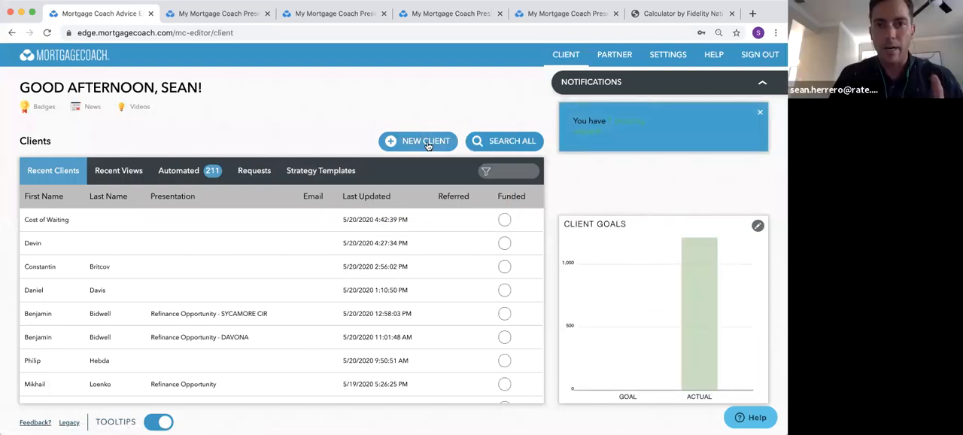
Step: Search all clients for 'recession' and open the Recession Proof Mortgage Plan's saved analysis
left_click(418, 141)
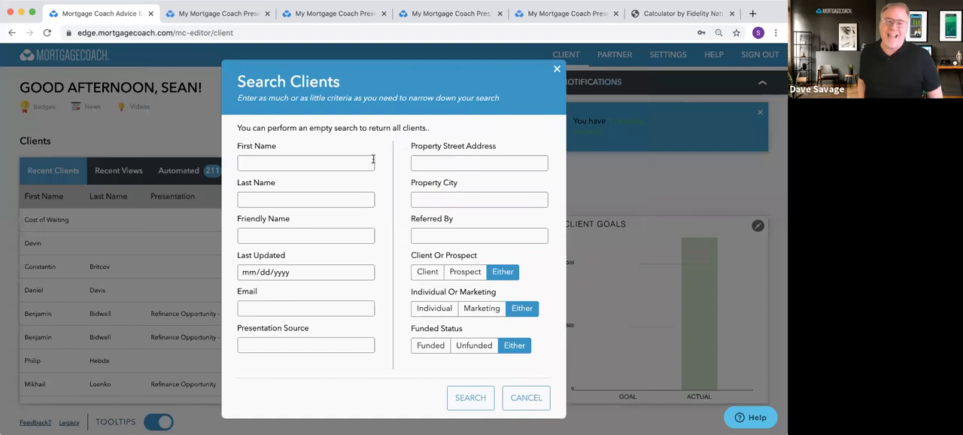
type("recession")
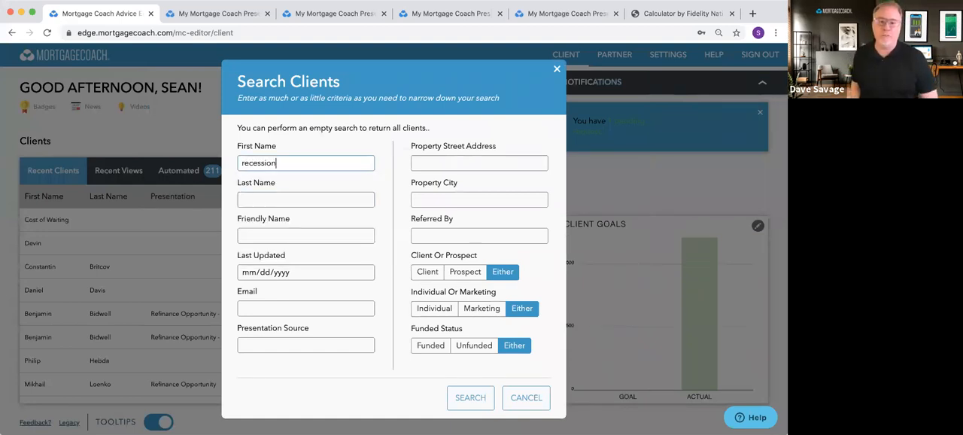
left_click(471, 398)
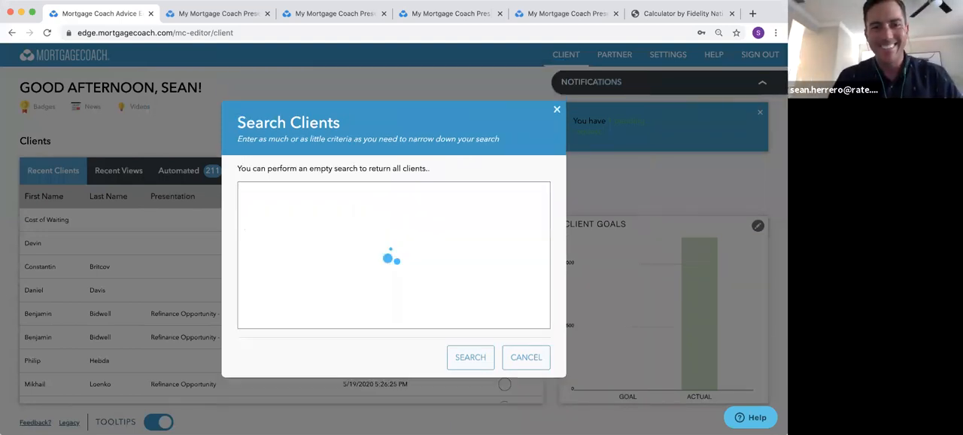
left_click(470, 356)
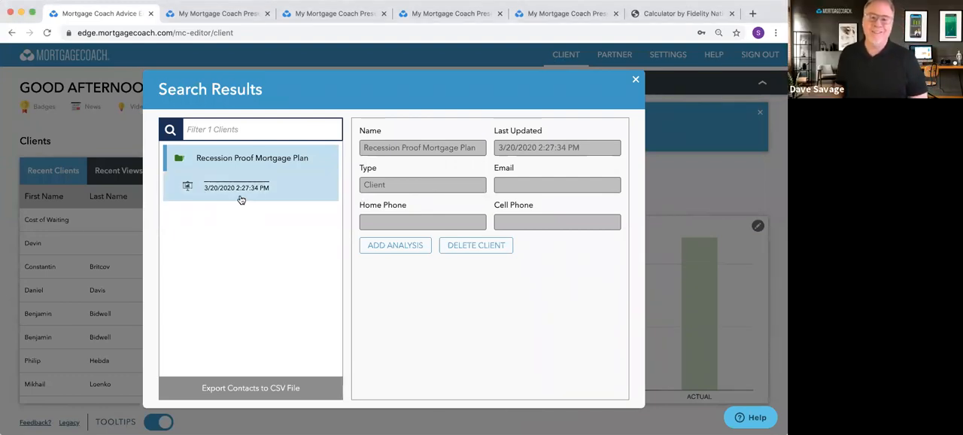
mouse_move(216, 196)
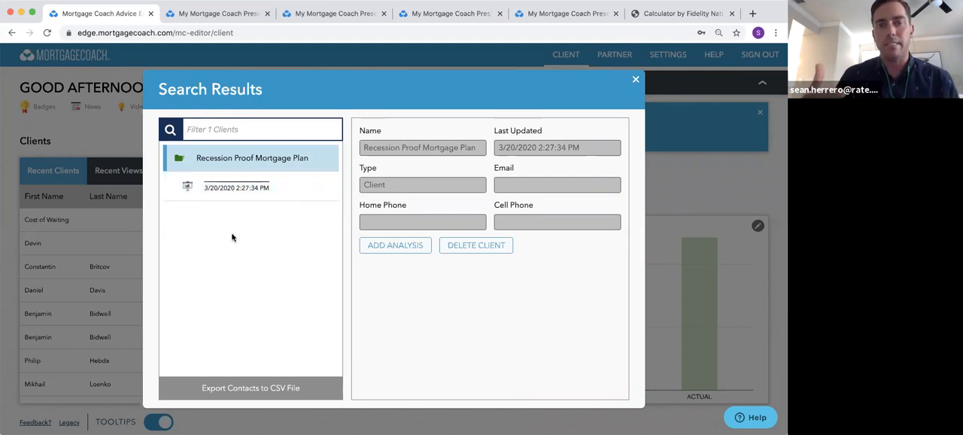
mouse_move(236, 211)
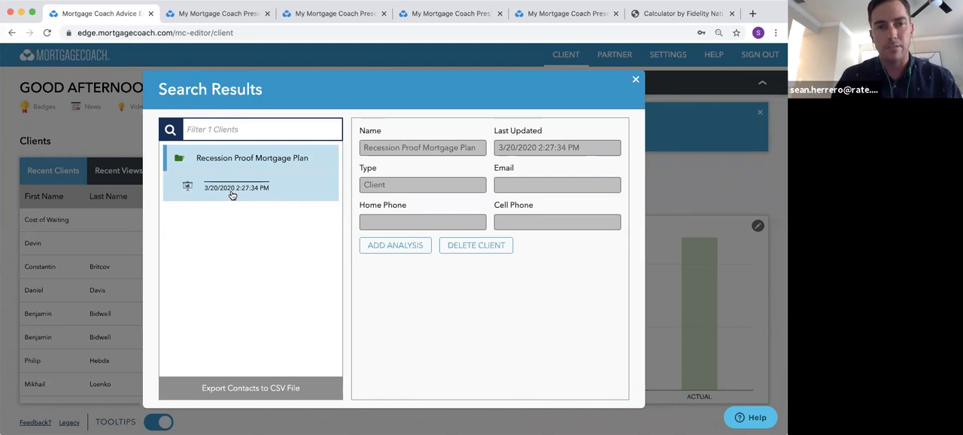
left_click(236, 188)
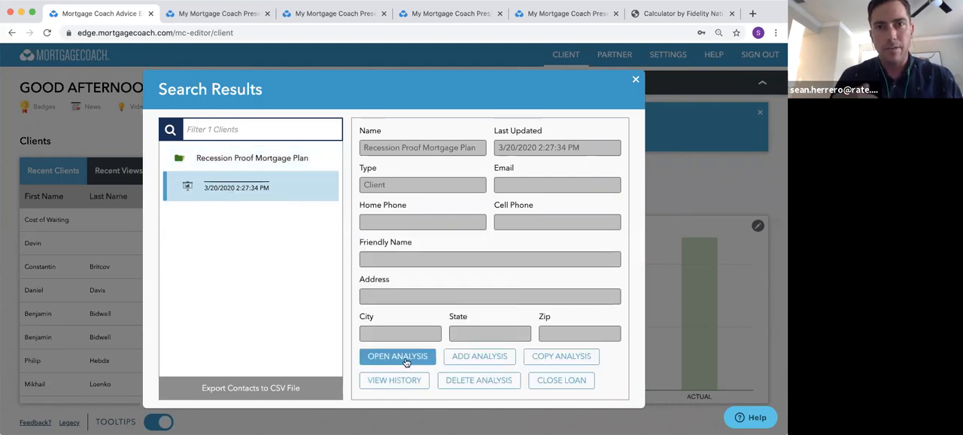
left_click(397, 356)
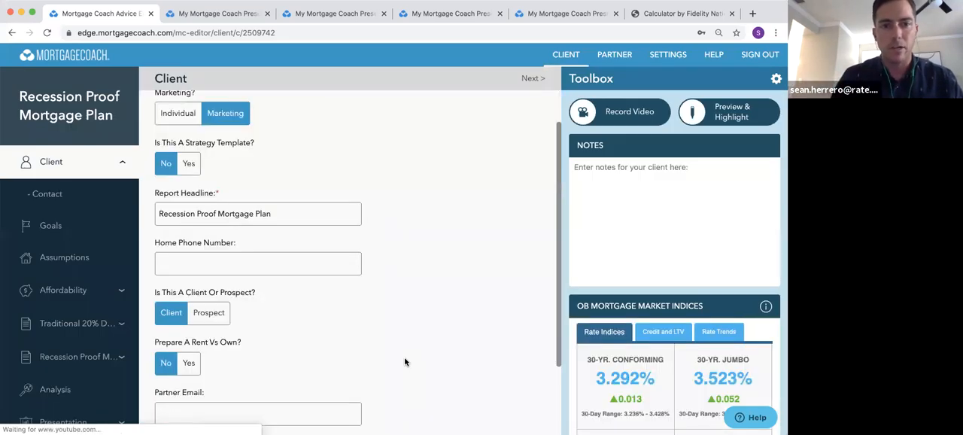
Step: Preview the Recession Proof Mortgage Plan report versus Traditional 20% Down on a $700,000 purchase
scroll("down", 3)
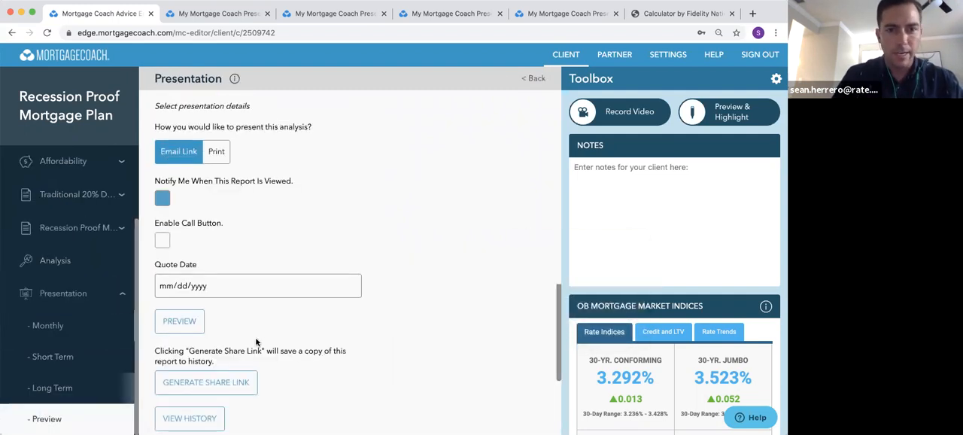
left_click(179, 321)
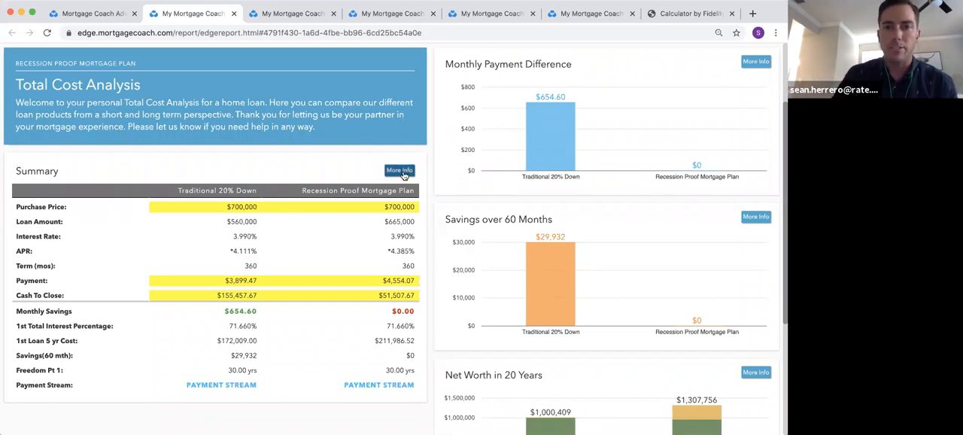
left_click(399, 170)
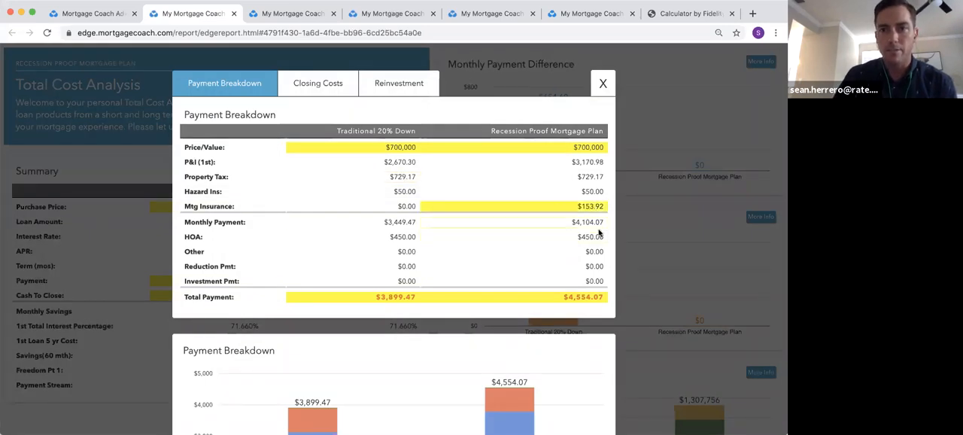
mouse_move(565, 228)
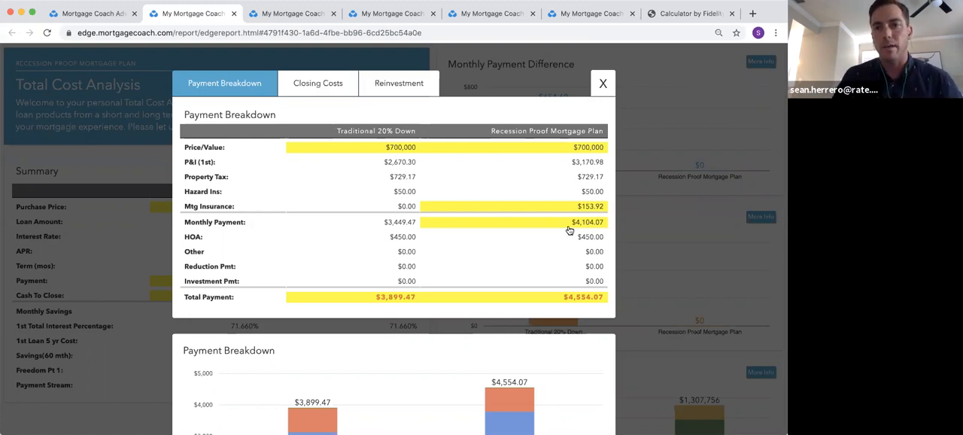
left_click(603, 84)
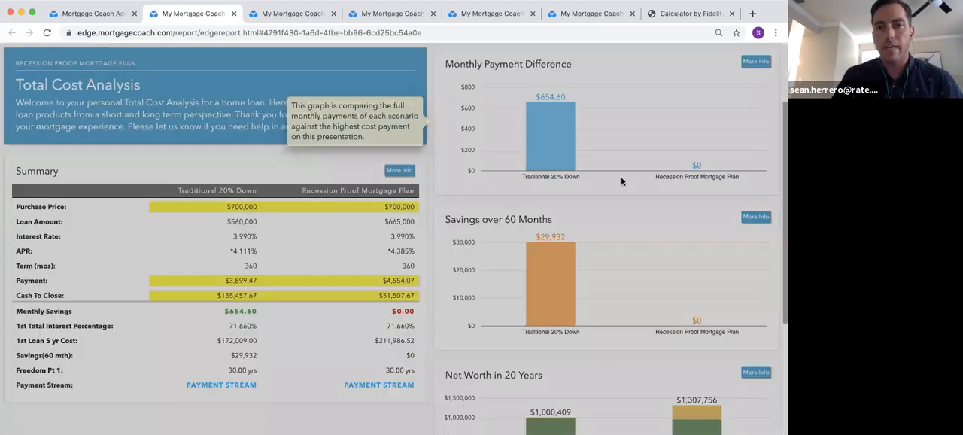
scroll("down", 3)
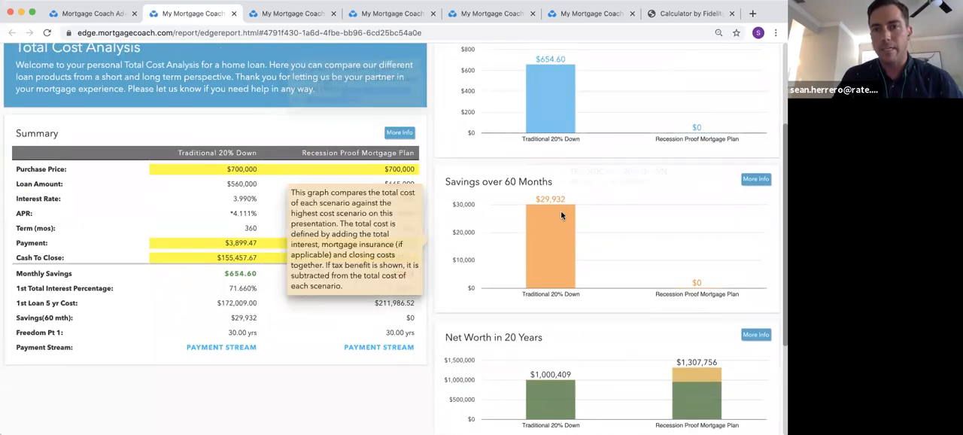
mouse_move(564, 234)
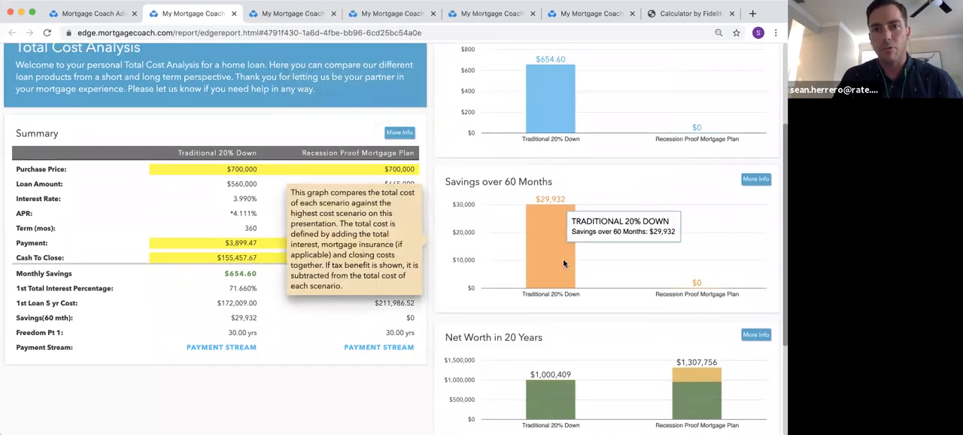